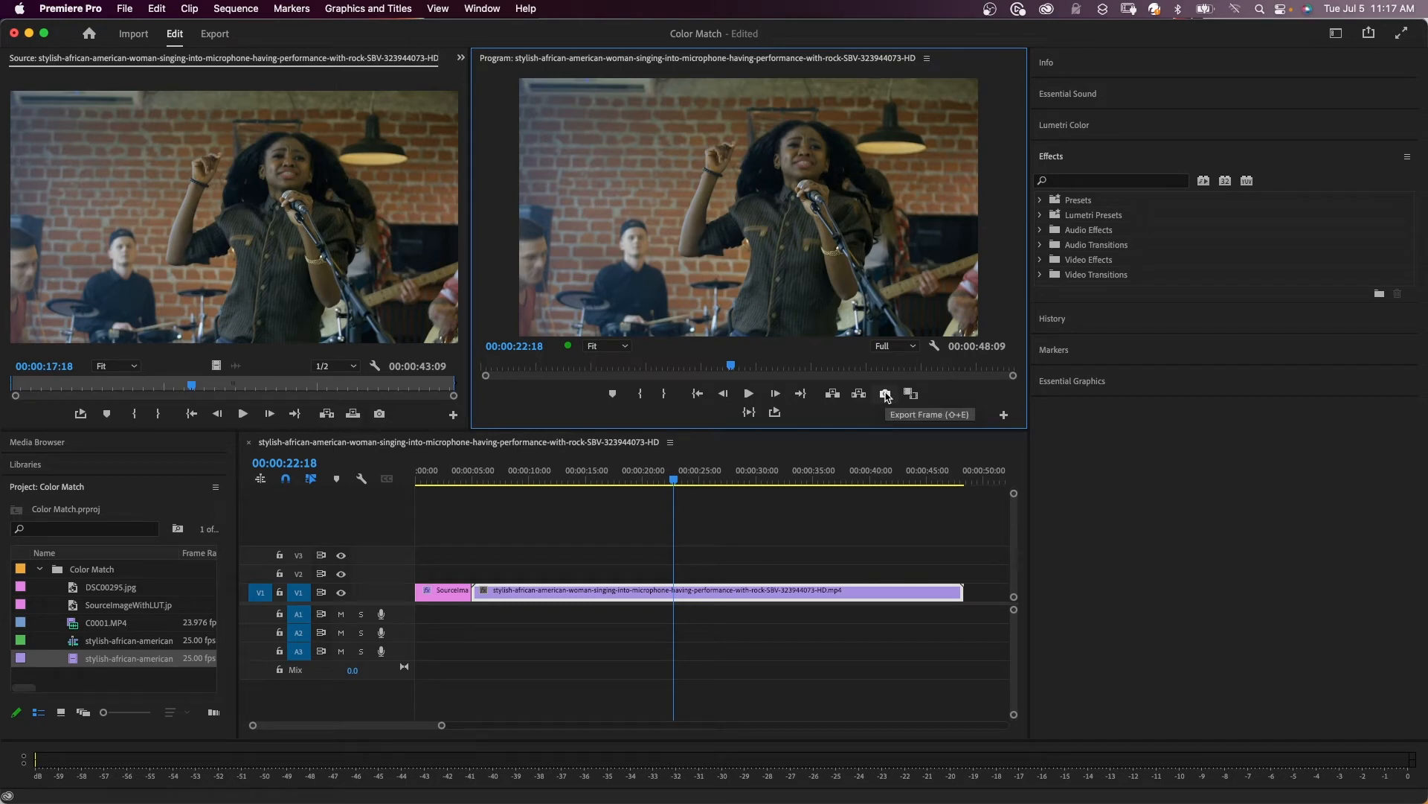
- Export the singer clip's current program frame as a still image
left_click(886, 395)
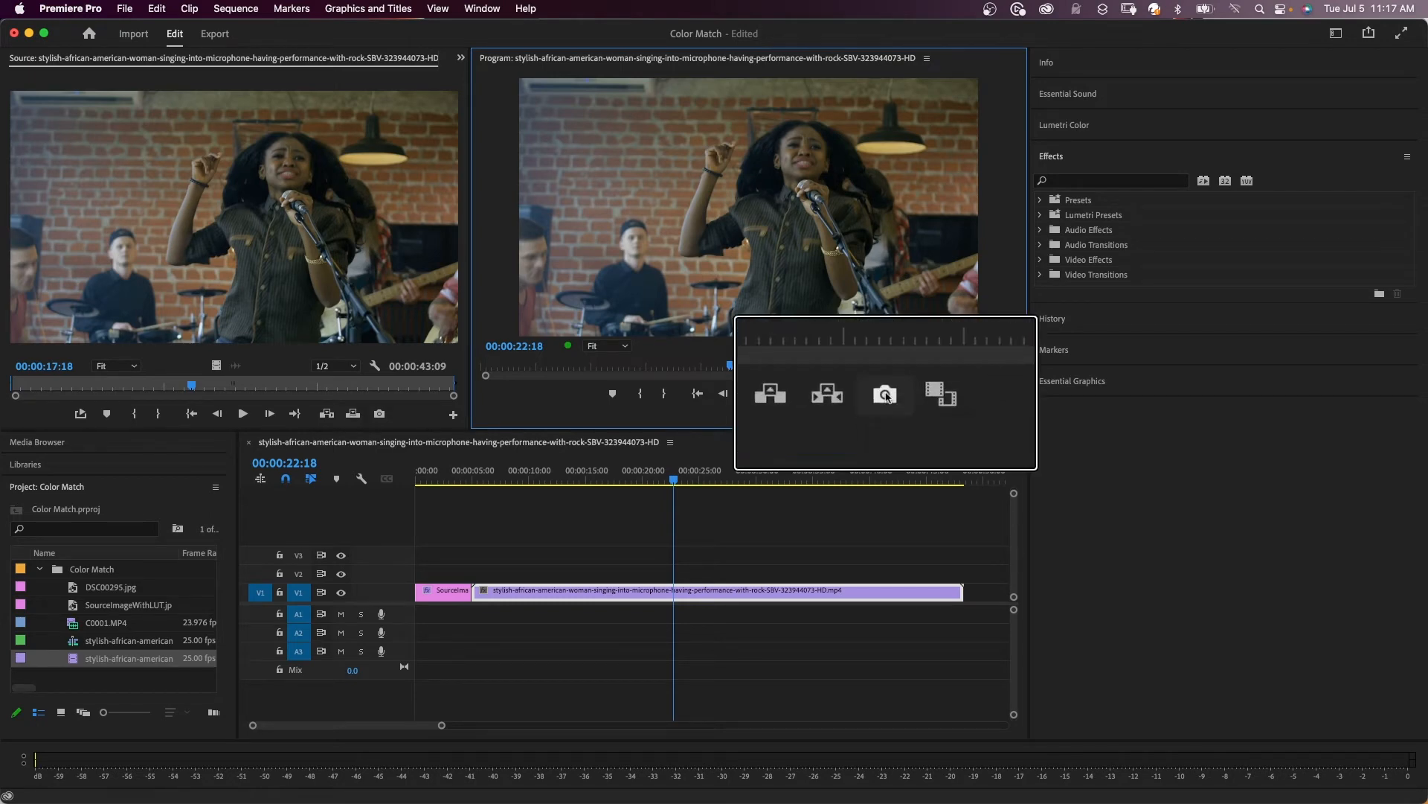
left_click(885, 393)
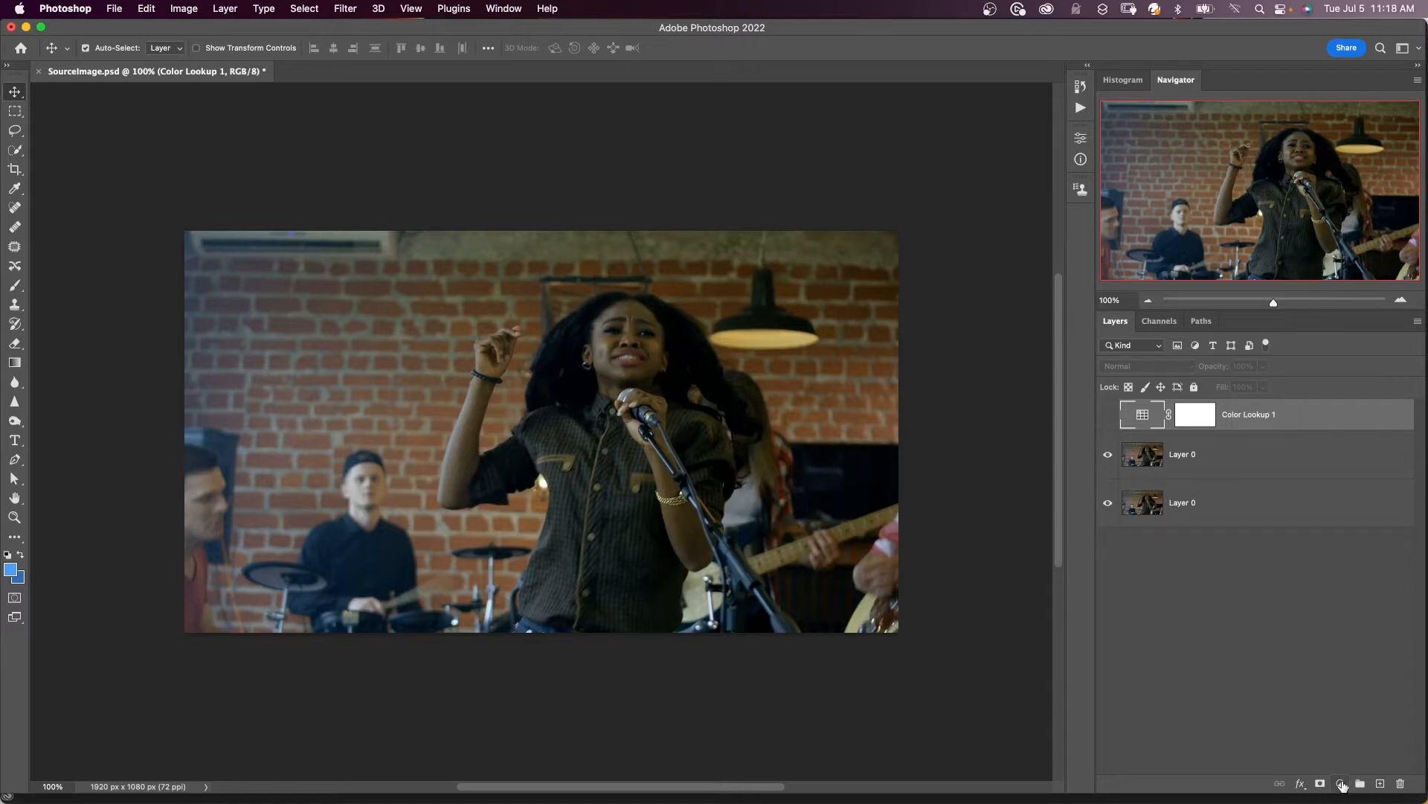
- Show the Color Lookup 1 properties and keep EdgyAmber.3DL as the 3D LUT
left_click(1341, 784)
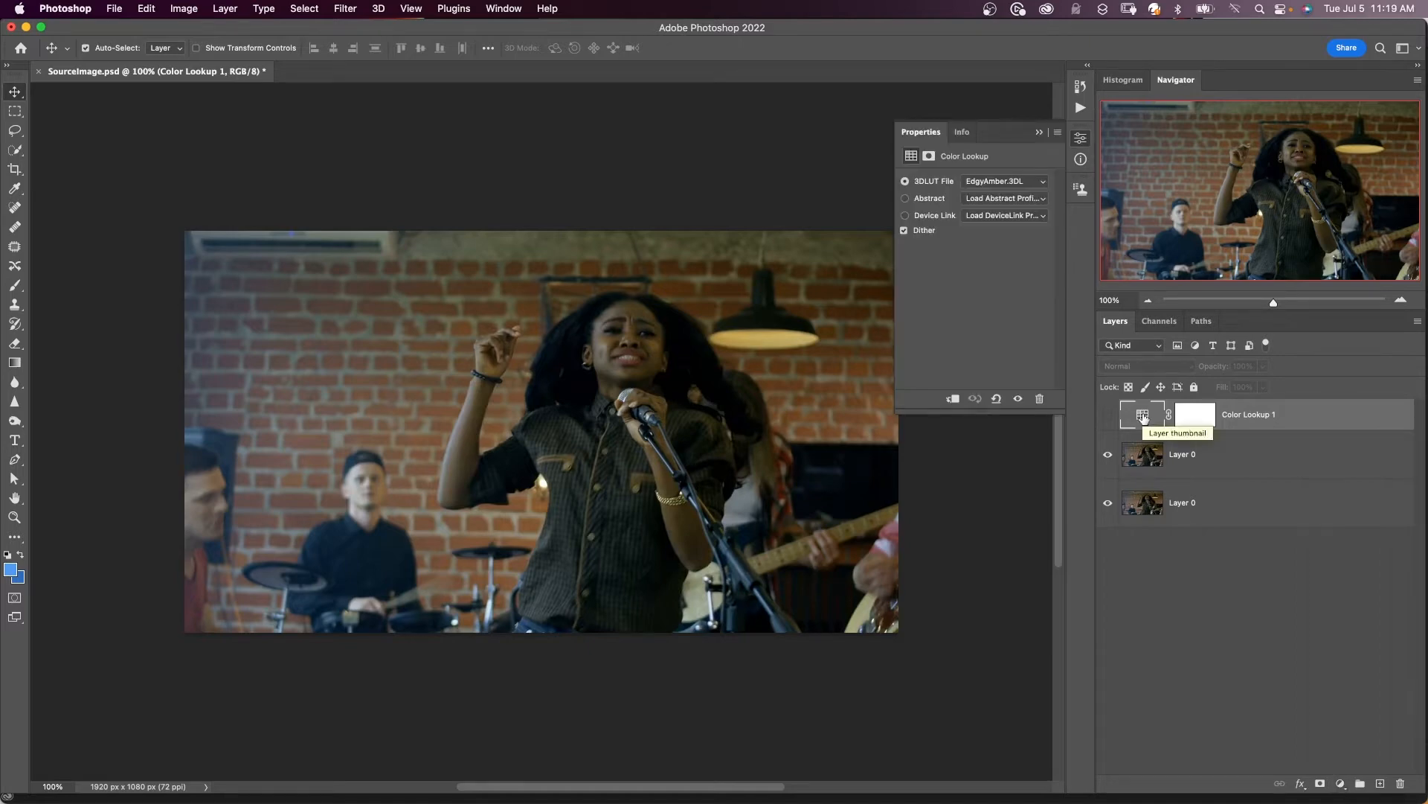
left_click(1003, 180)
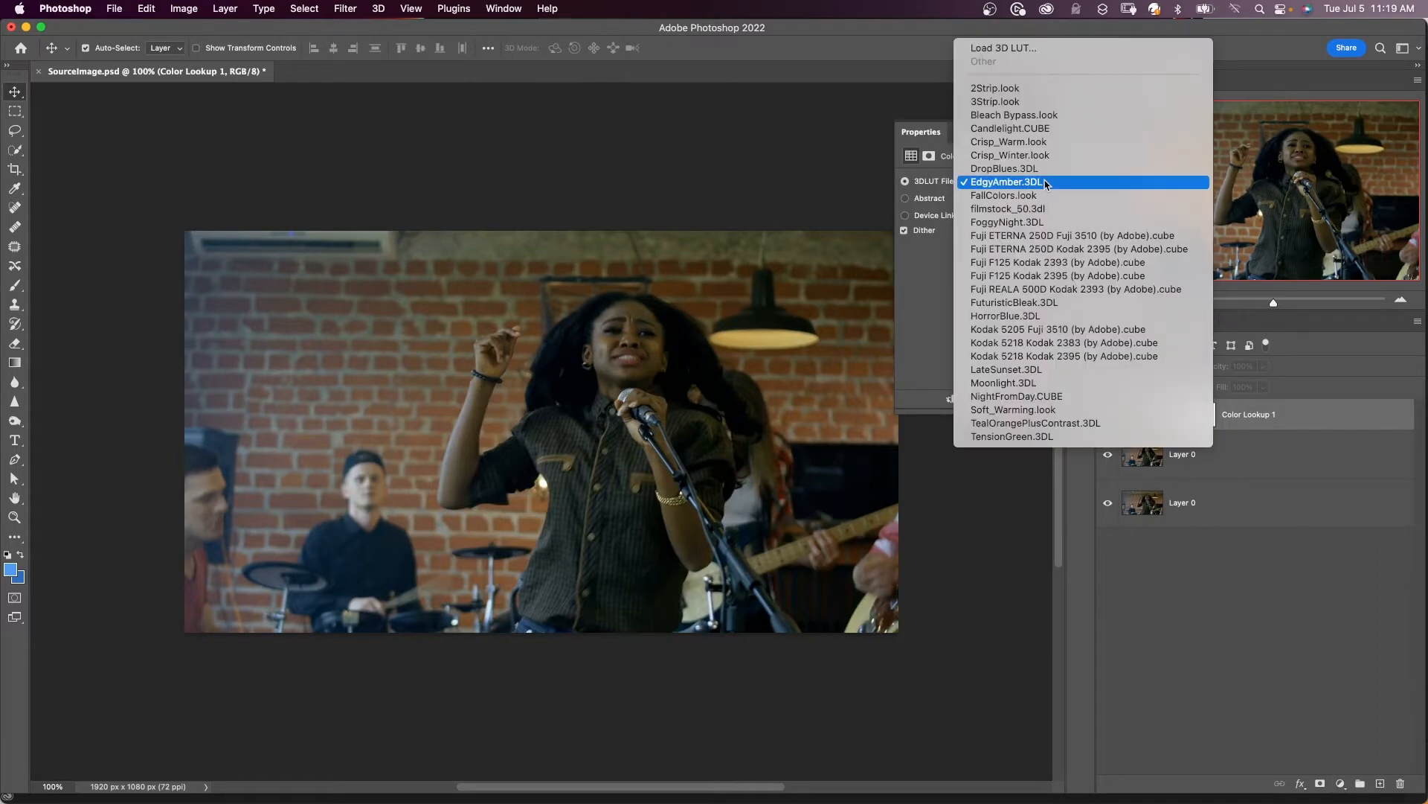
left_click(1006, 181)
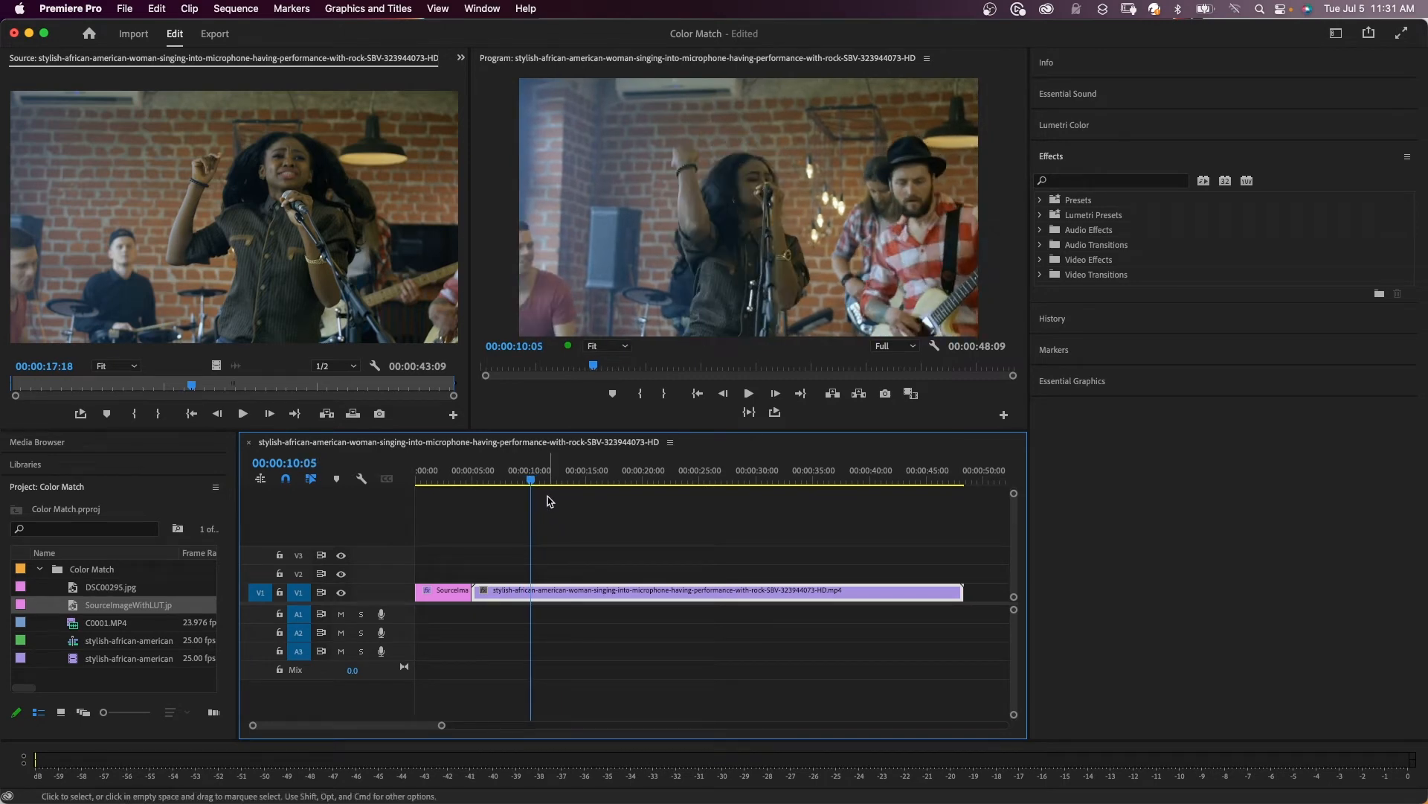
mouse_move(549, 501)
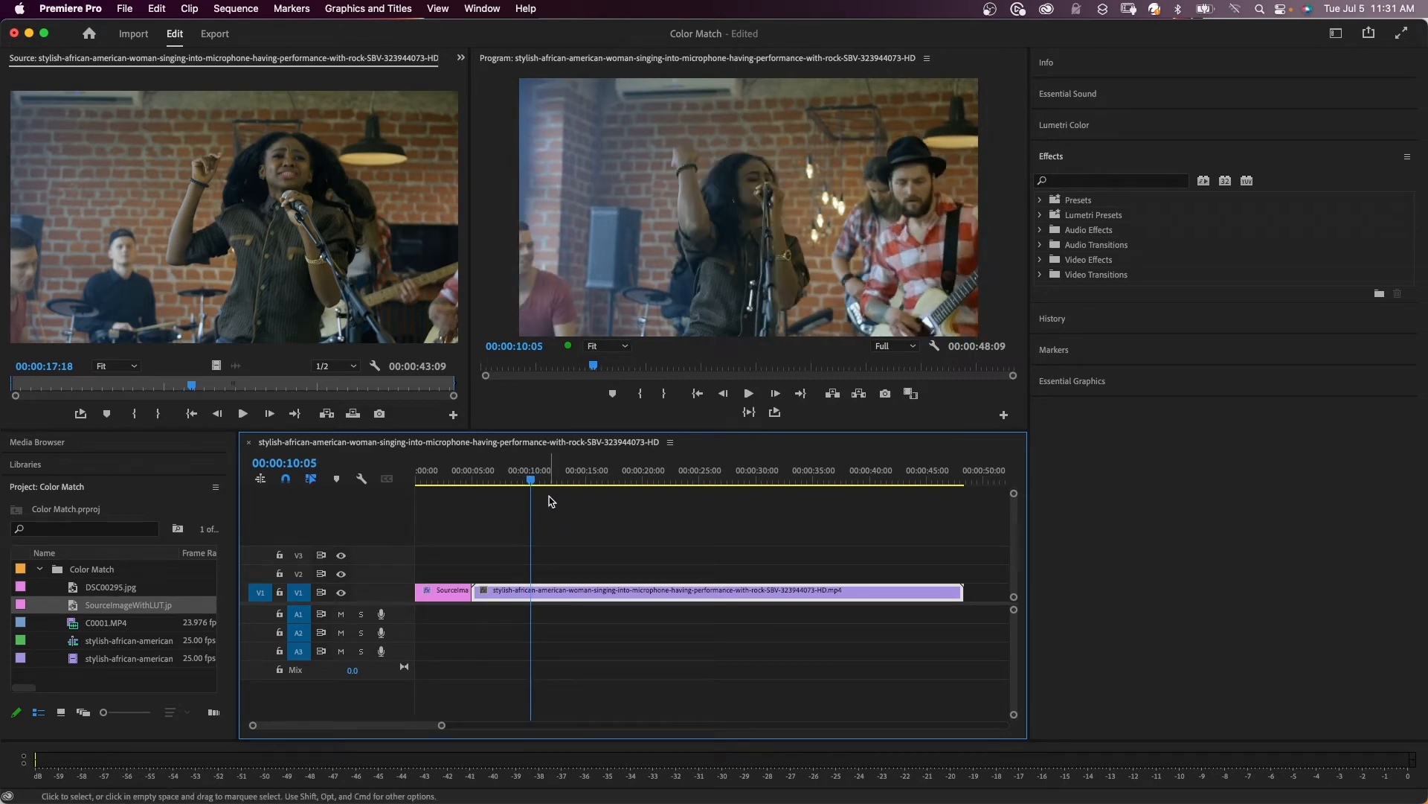
- Show the Lumetri Color panel via its panel tab and Window > Lumetri Color
left_click(1063, 125)
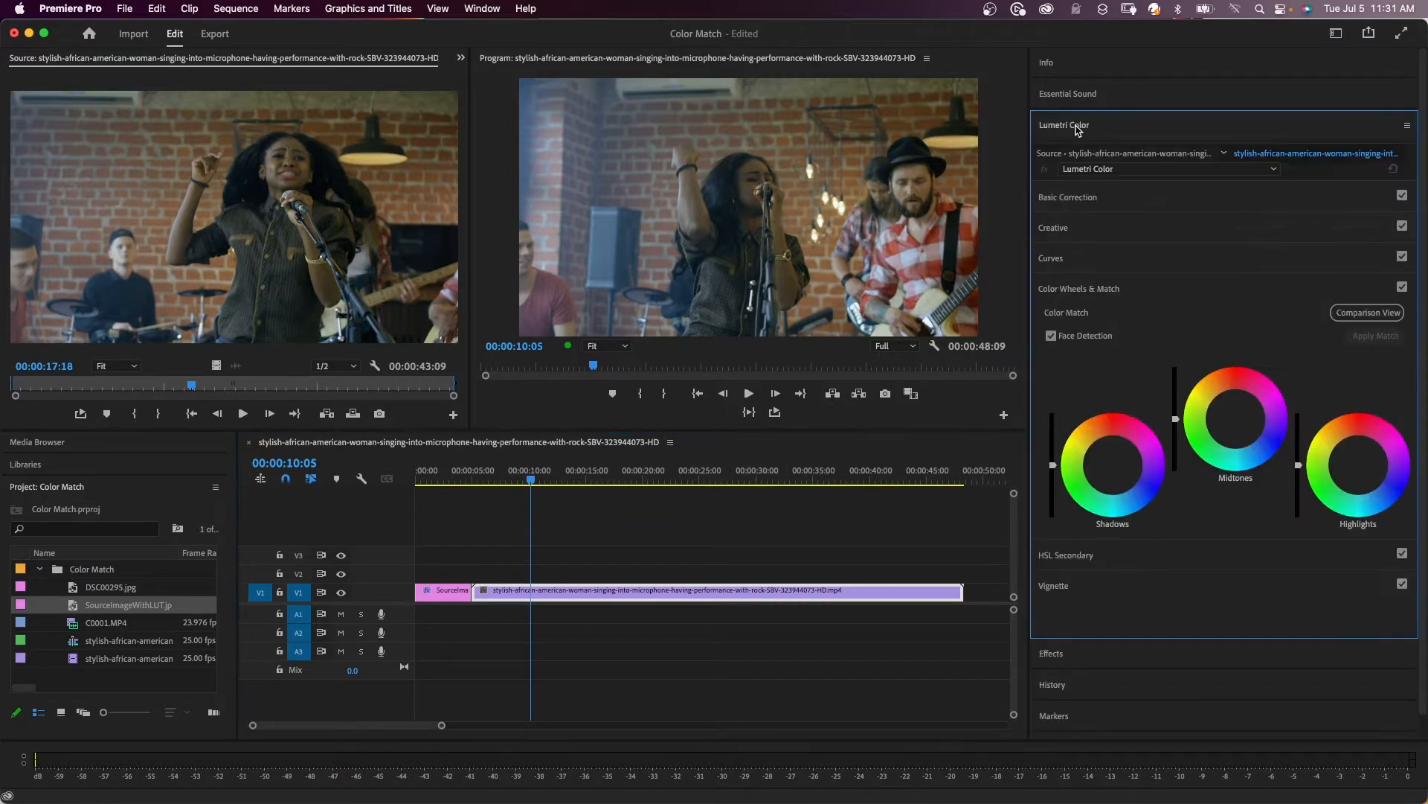
left_click(481, 8)
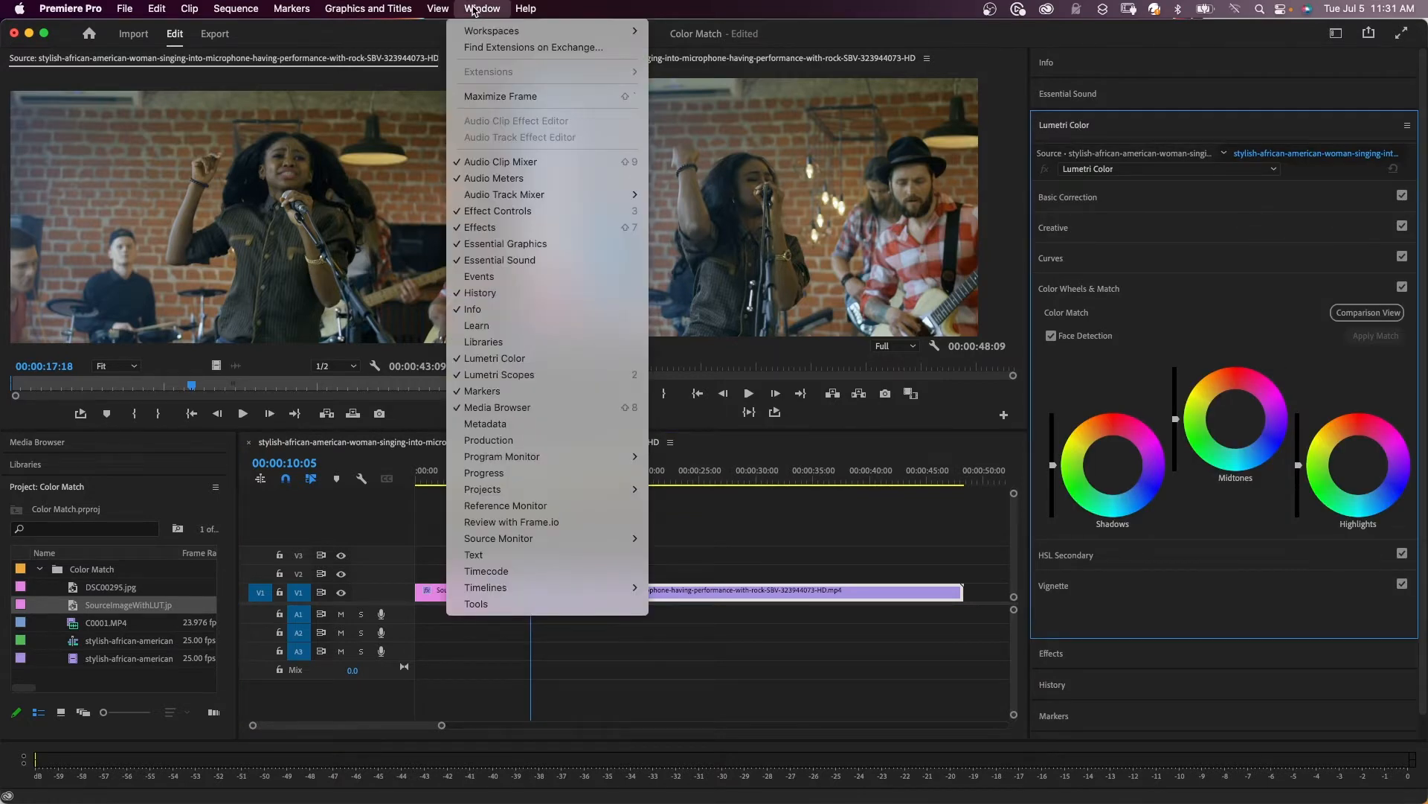
mouse_move(473, 308)
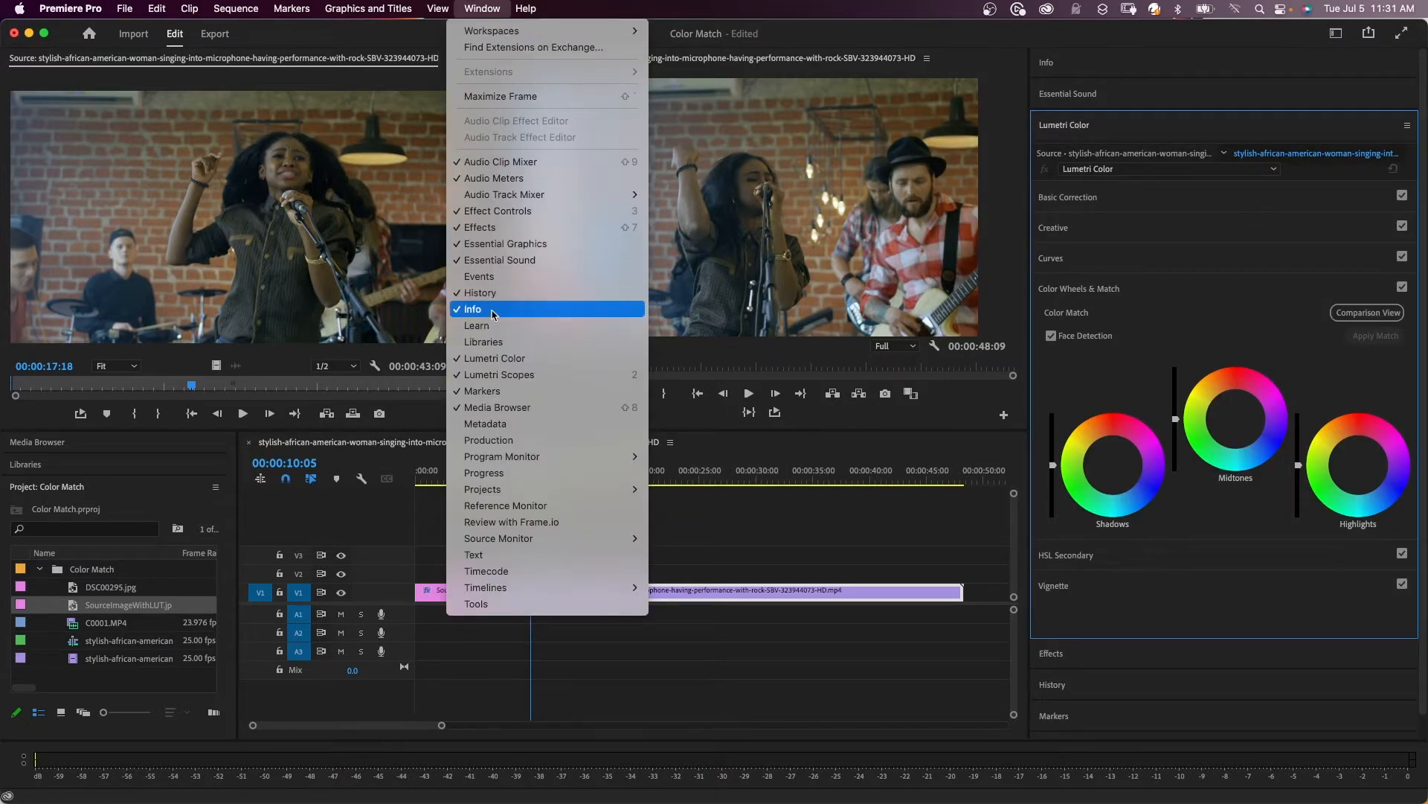
mouse_move(495, 357)
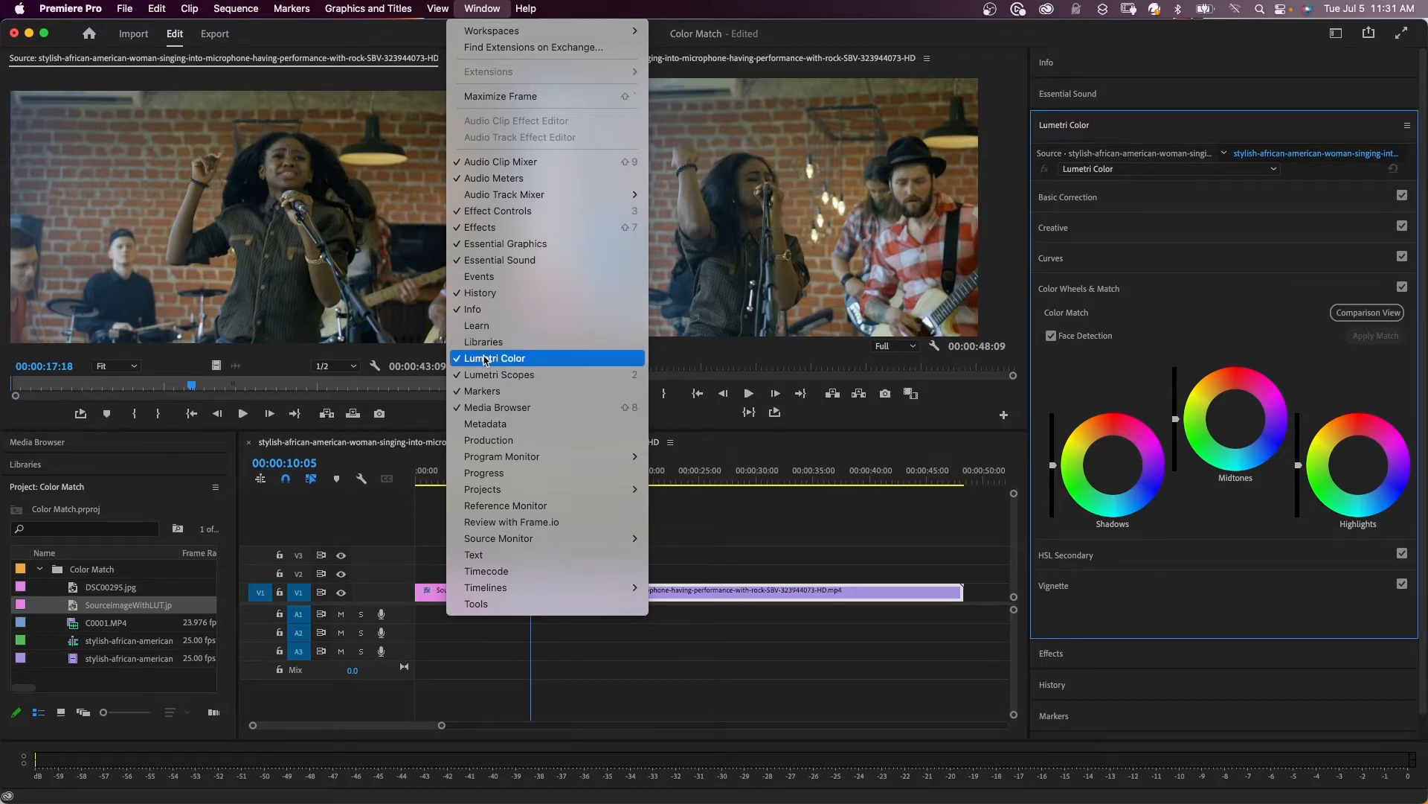
left_click(495, 357)
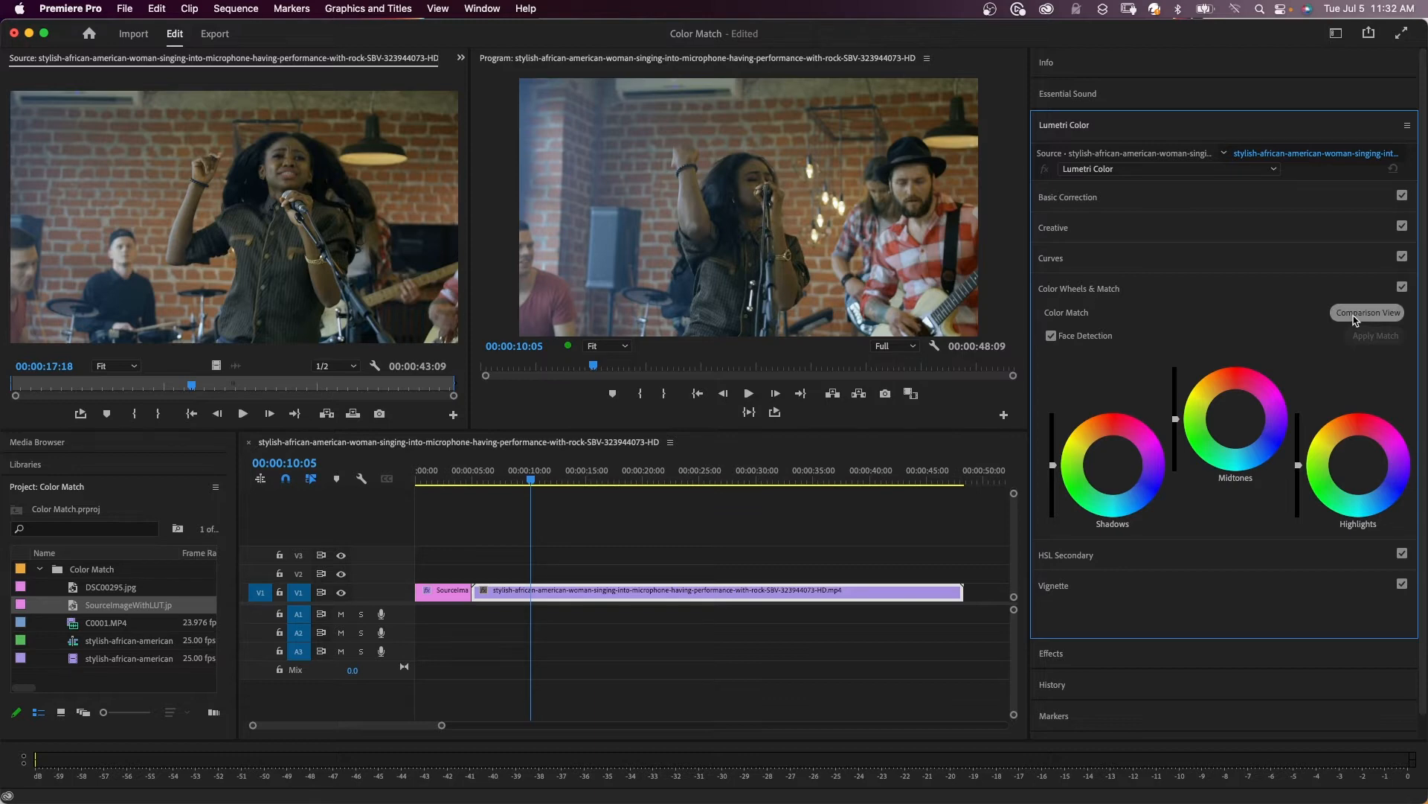
- Enable Comparison View, try vertical and horizontal splits, then settle on Side by Side
left_click(1367, 313)
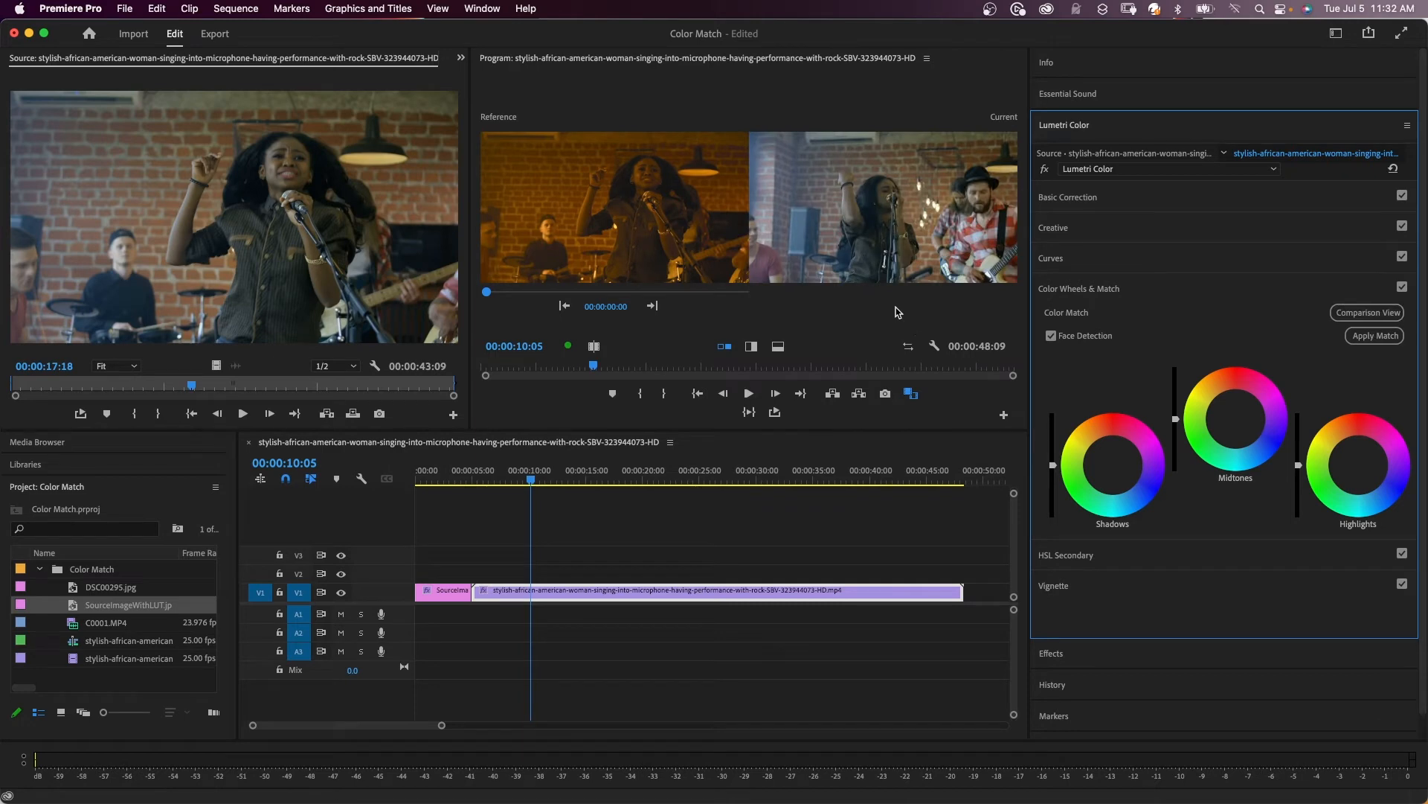
mouse_move(713, 198)
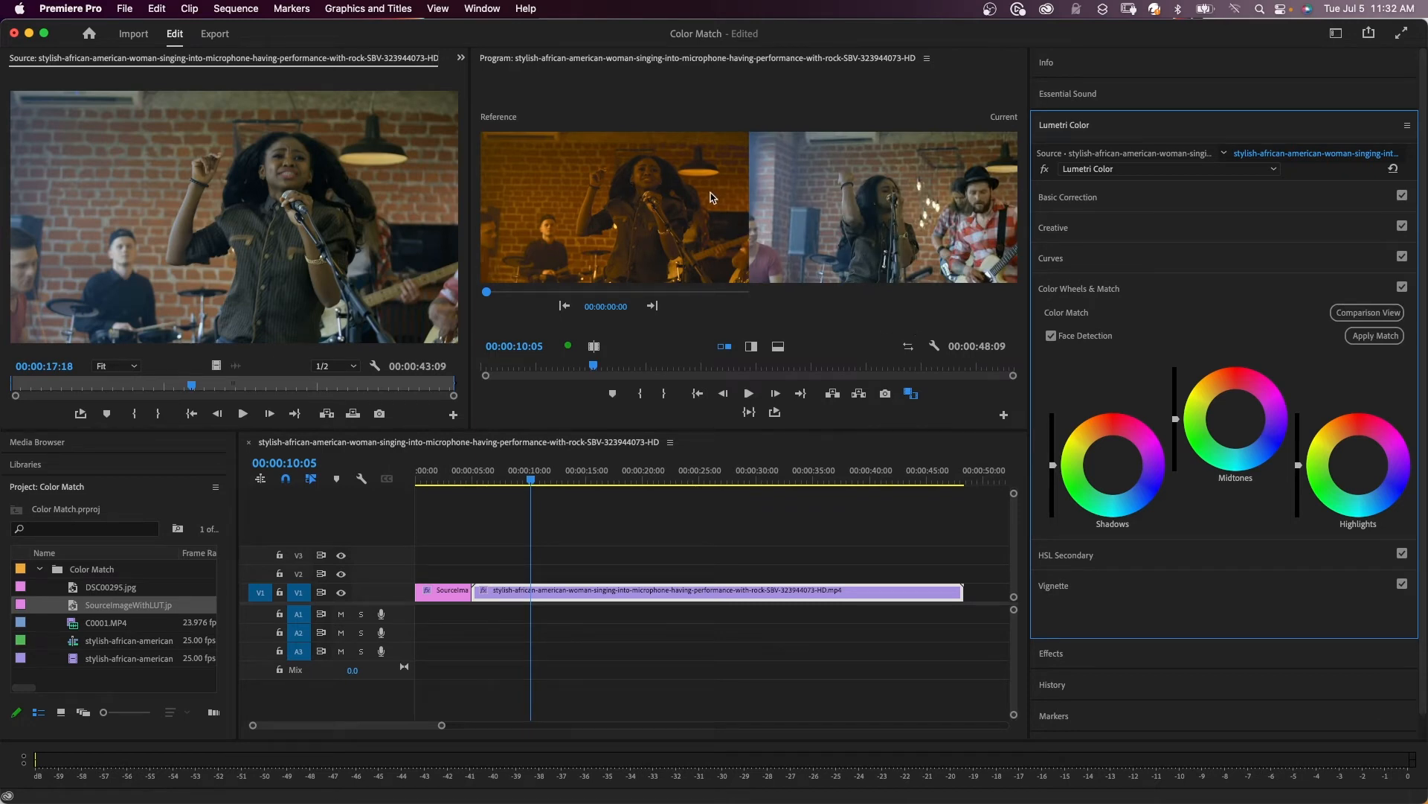
mouse_move(835, 199)
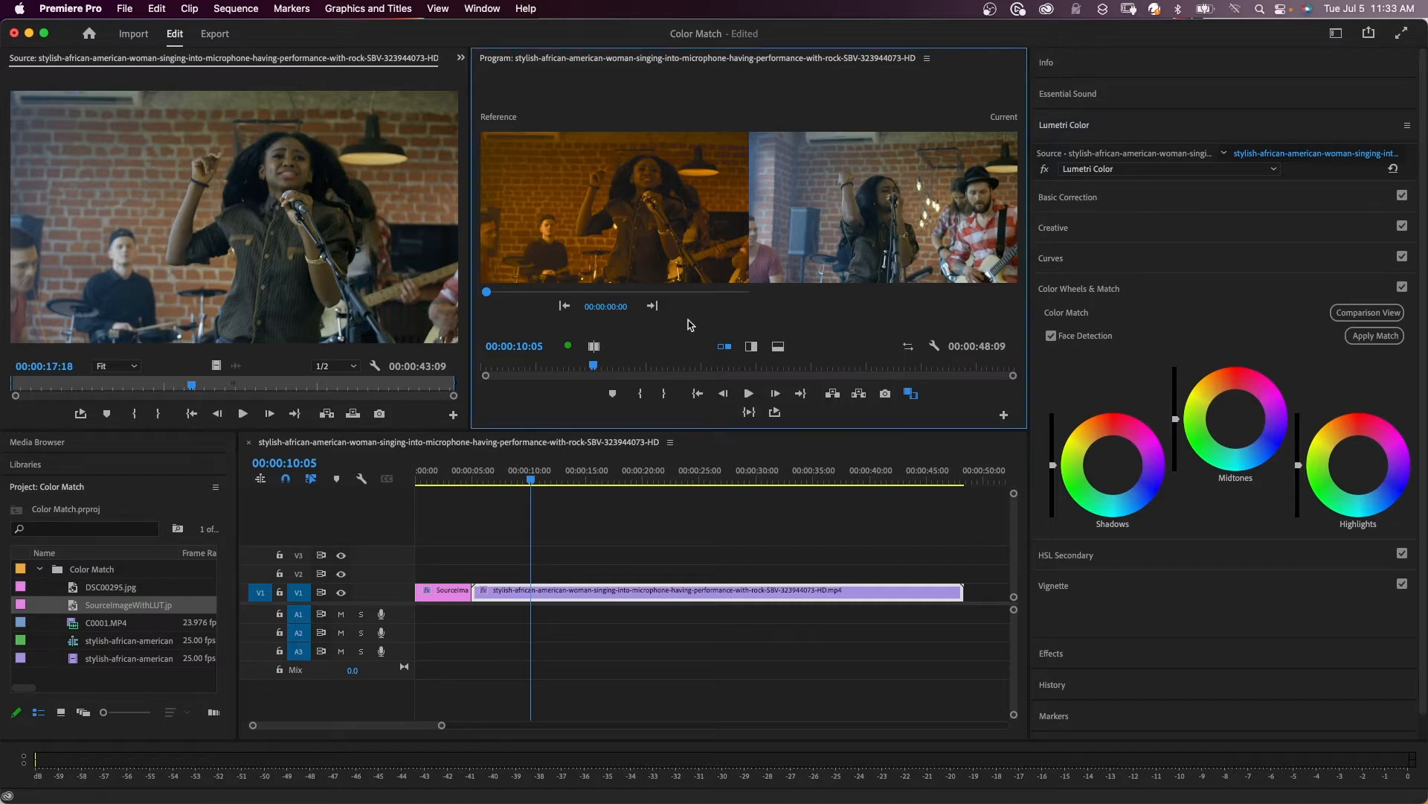
mouse_move(723, 346)
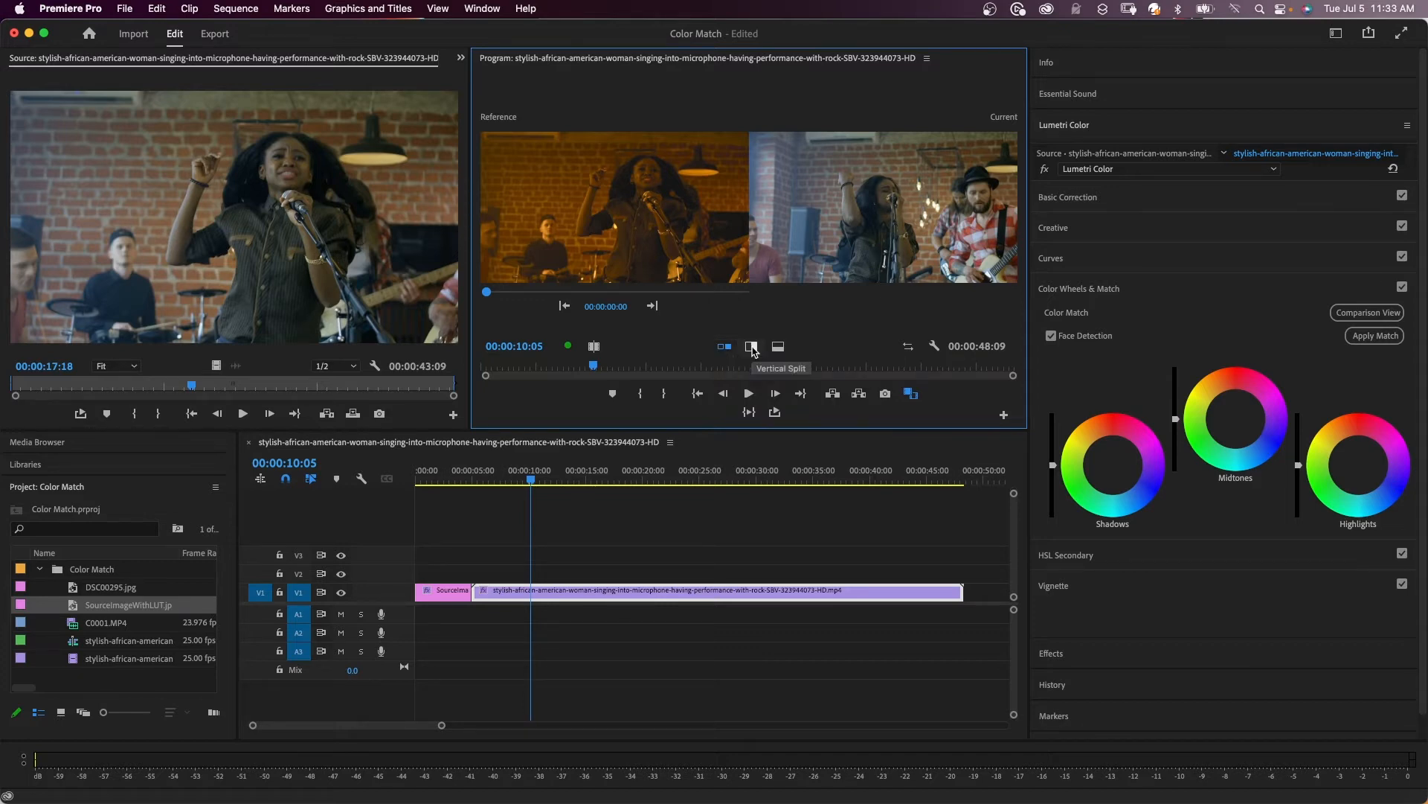
left_click(751, 346)
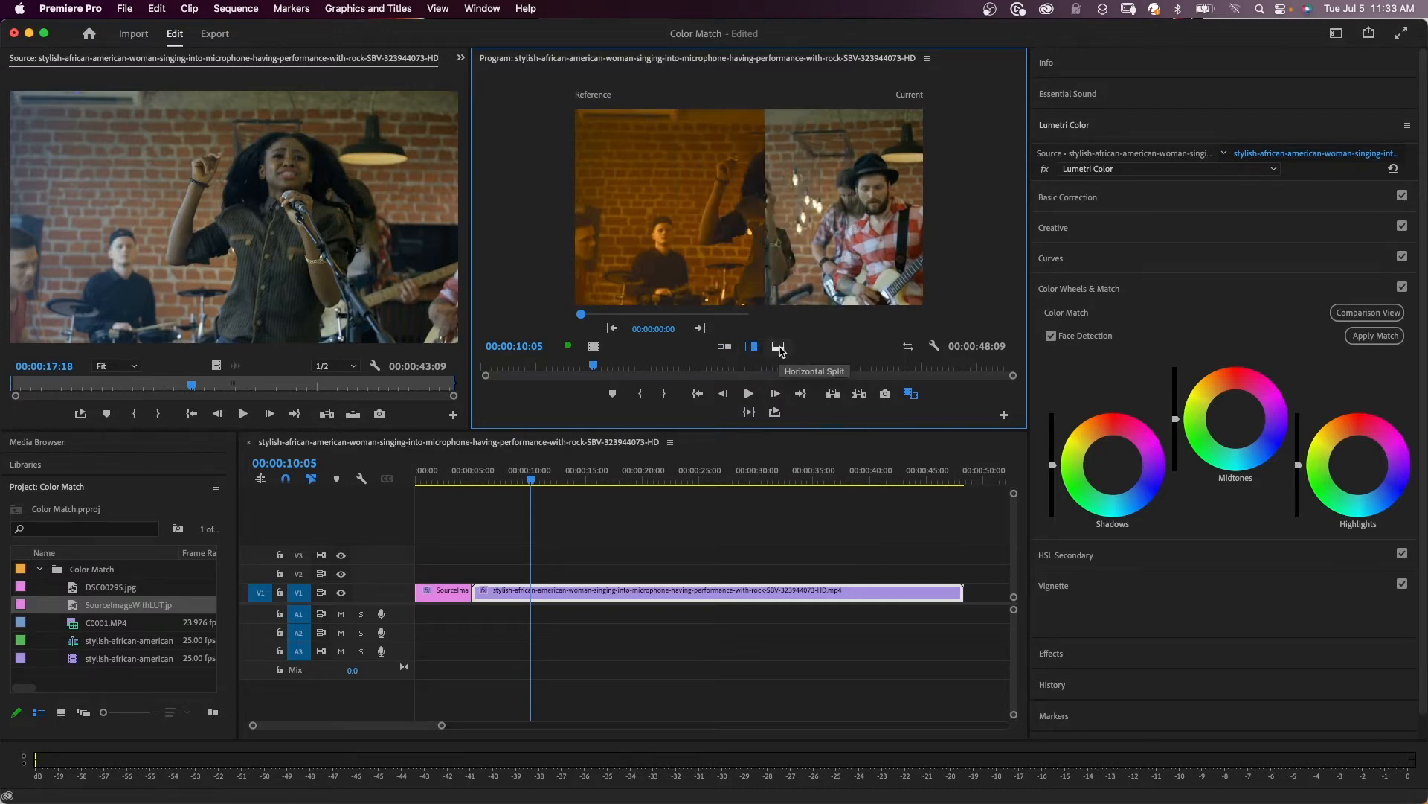
left_click(778, 346)
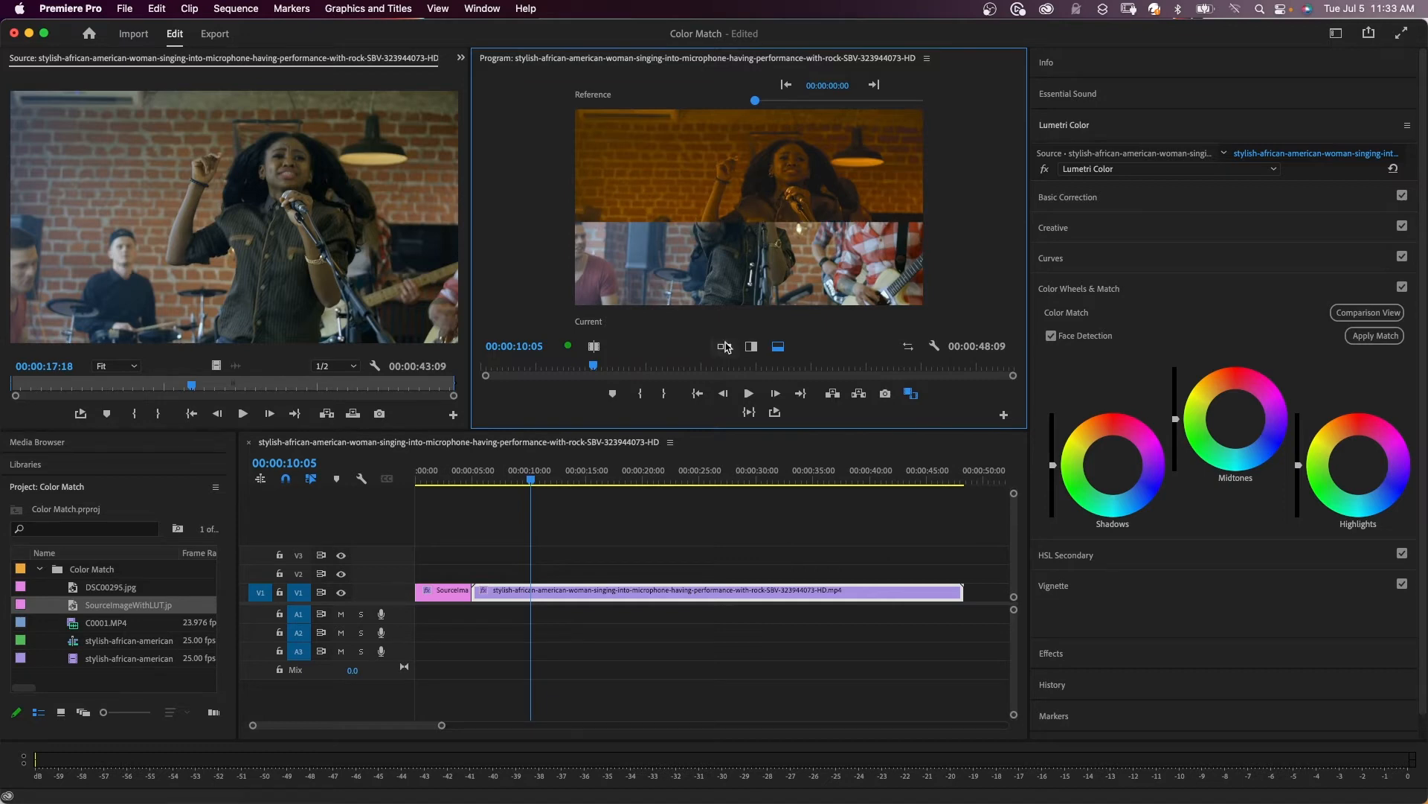
left_click(724, 345)
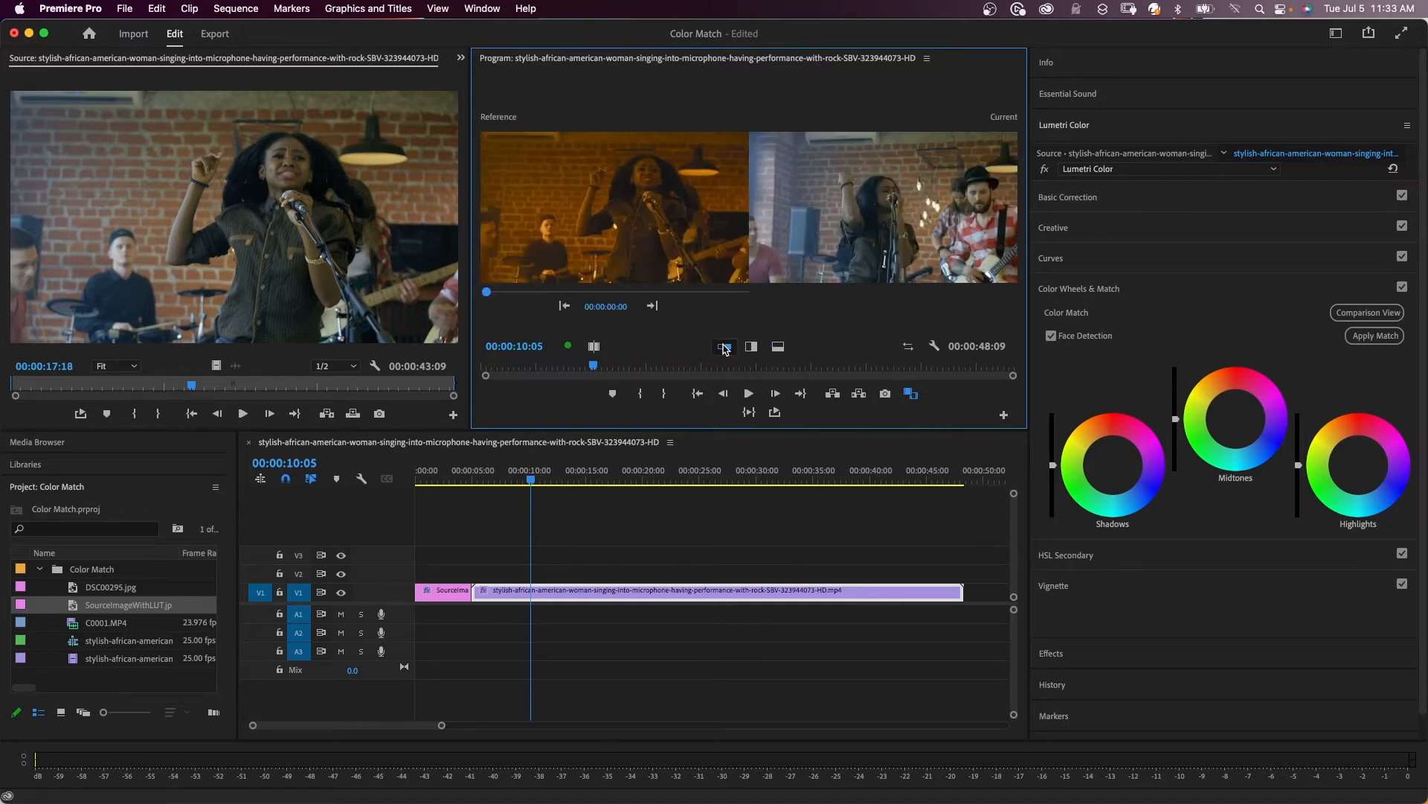
mouse_move(908, 346)
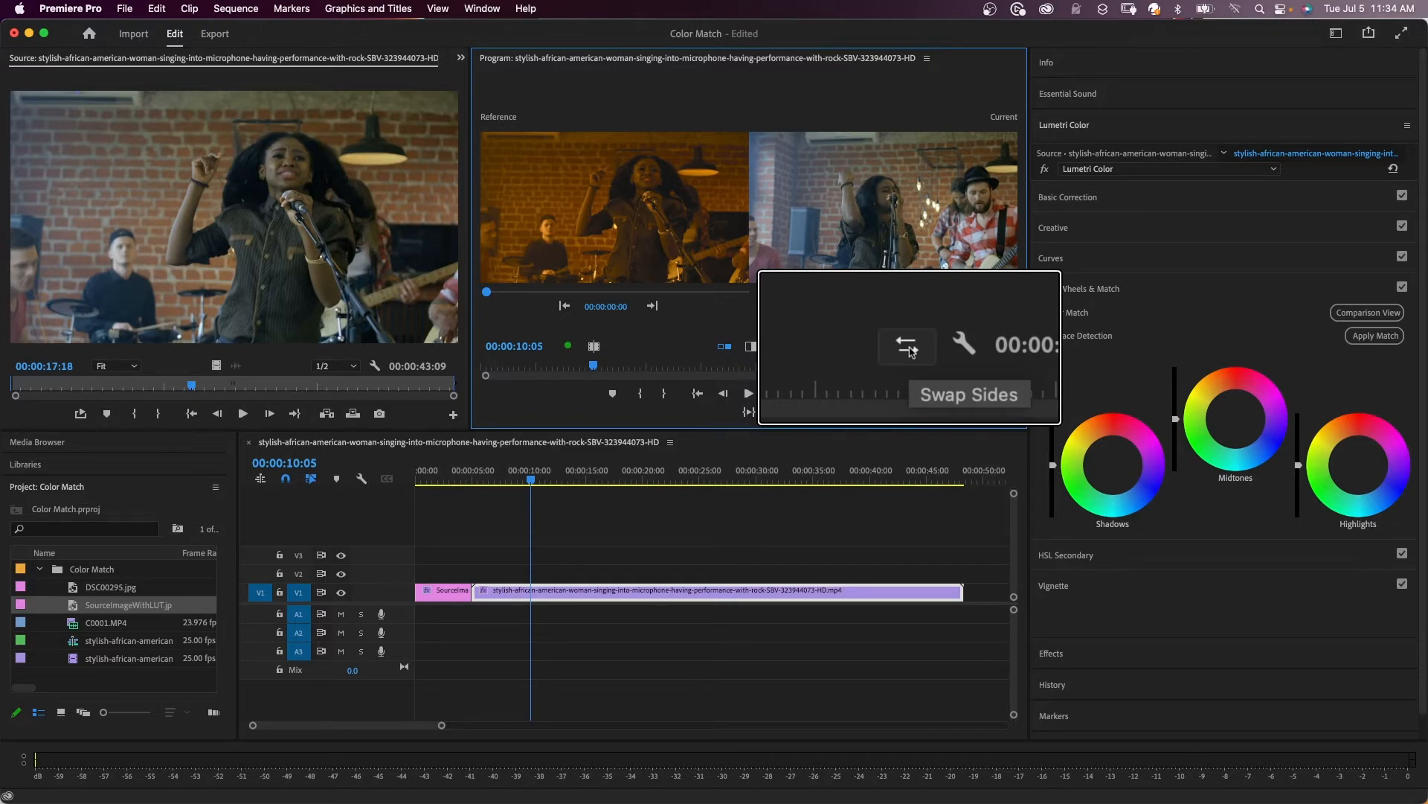
left_click(905, 344)
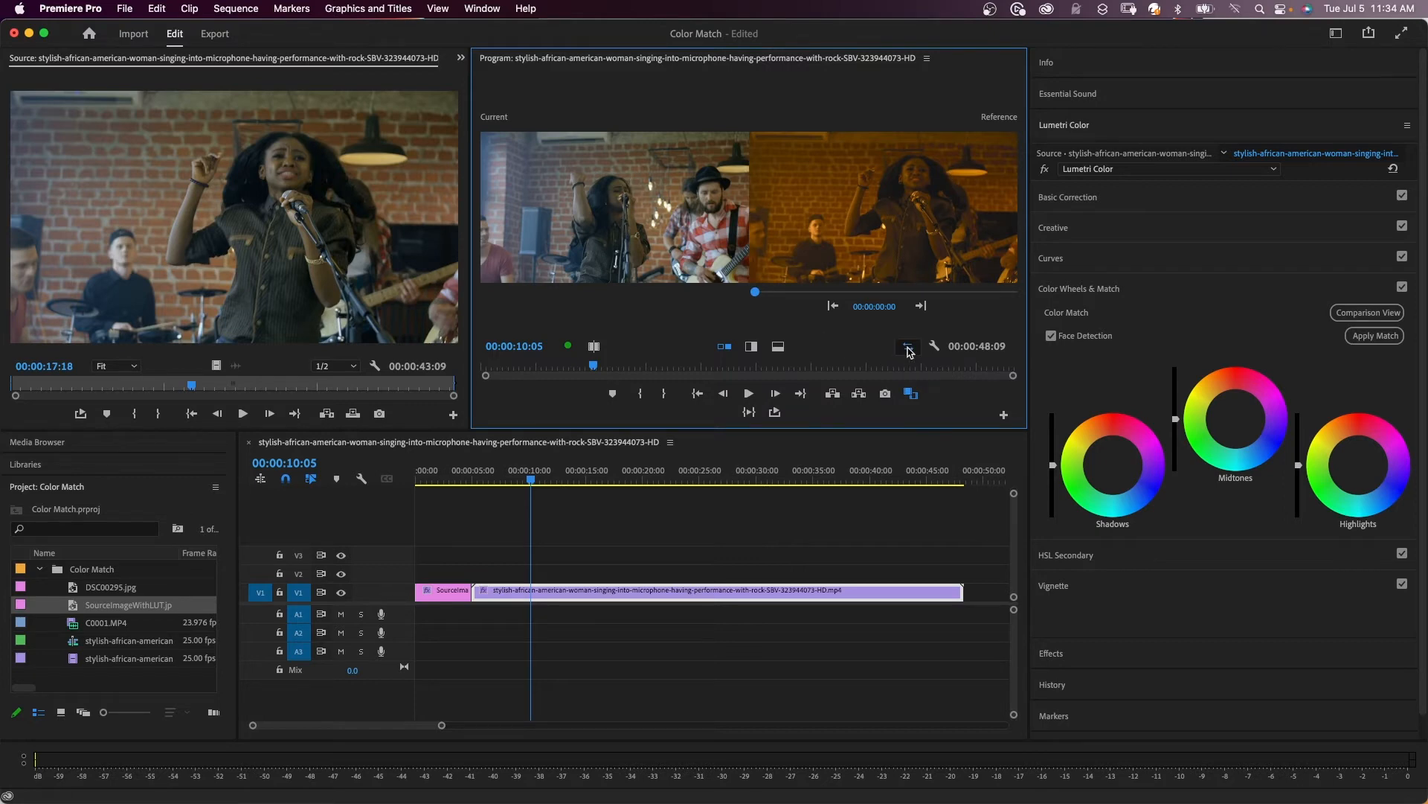
left_click(908, 346)
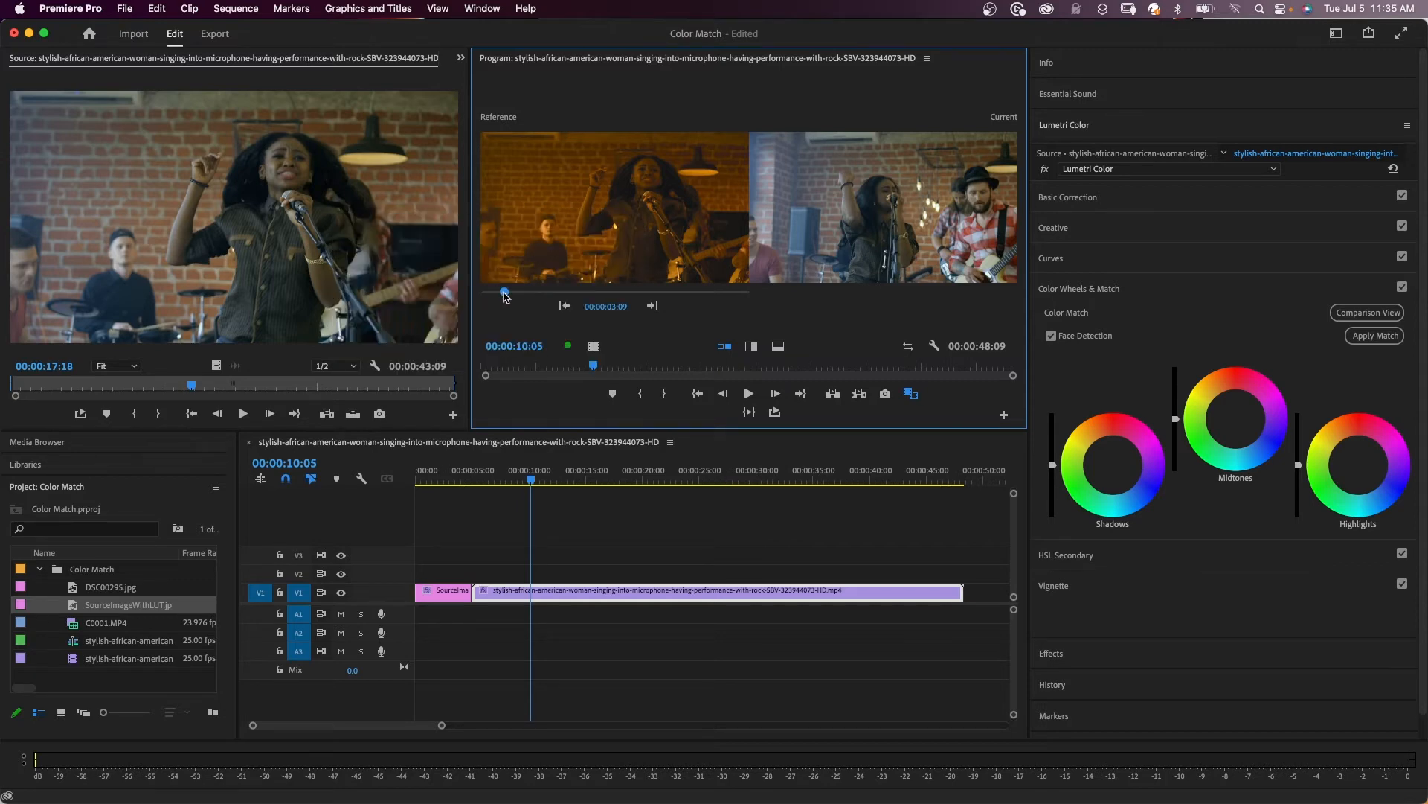
left_click_drag(504, 292, 522, 292)
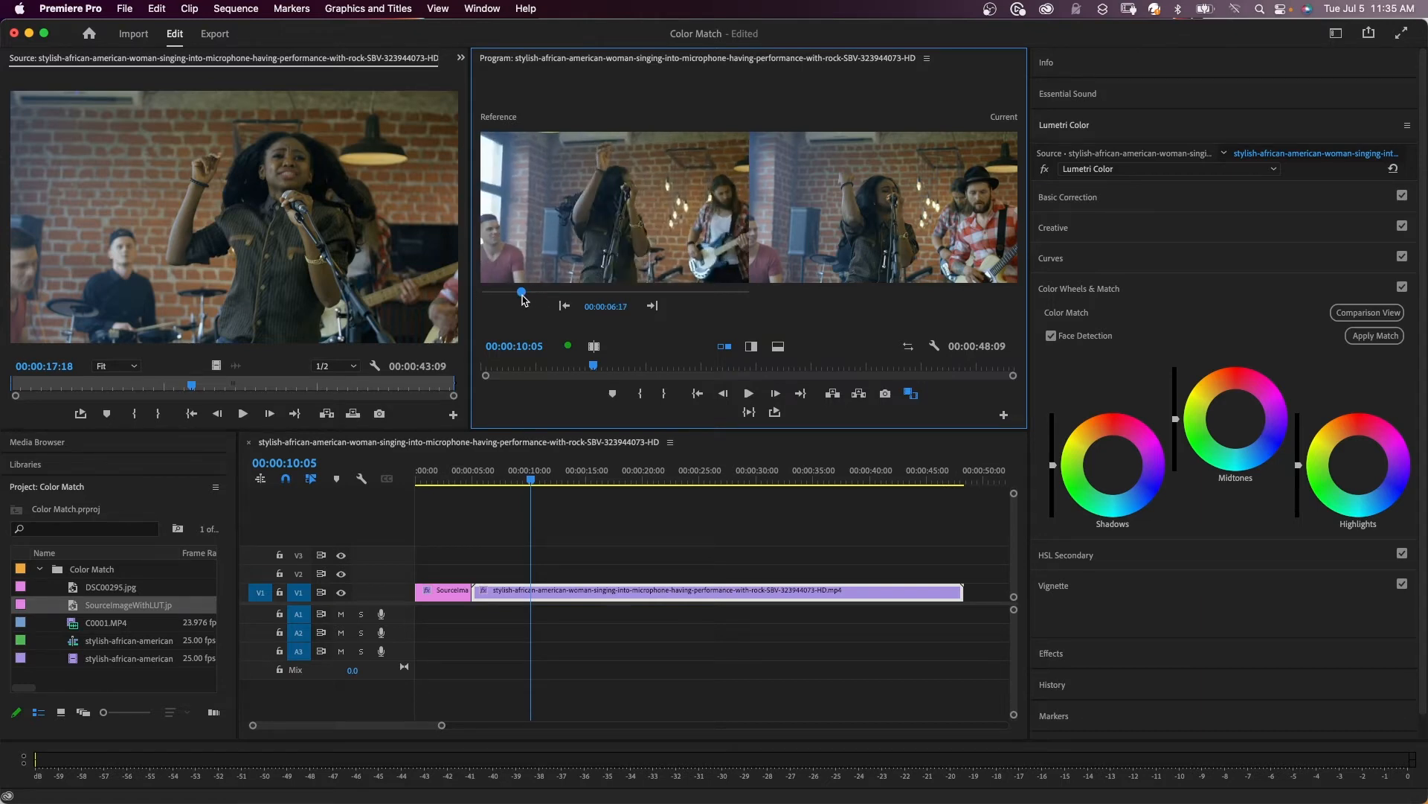
left_click_drag(521, 292, 676, 293)
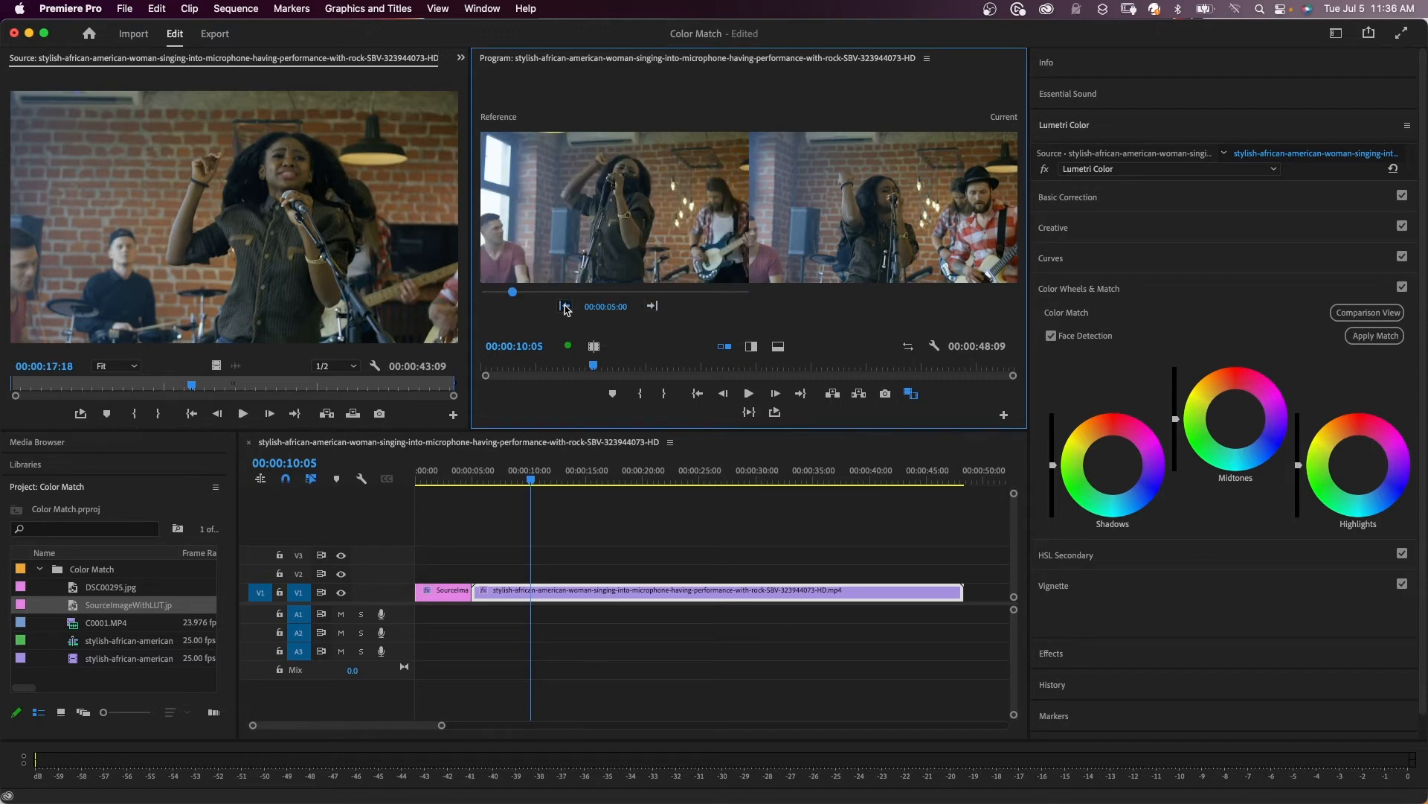
left_click(565, 305)
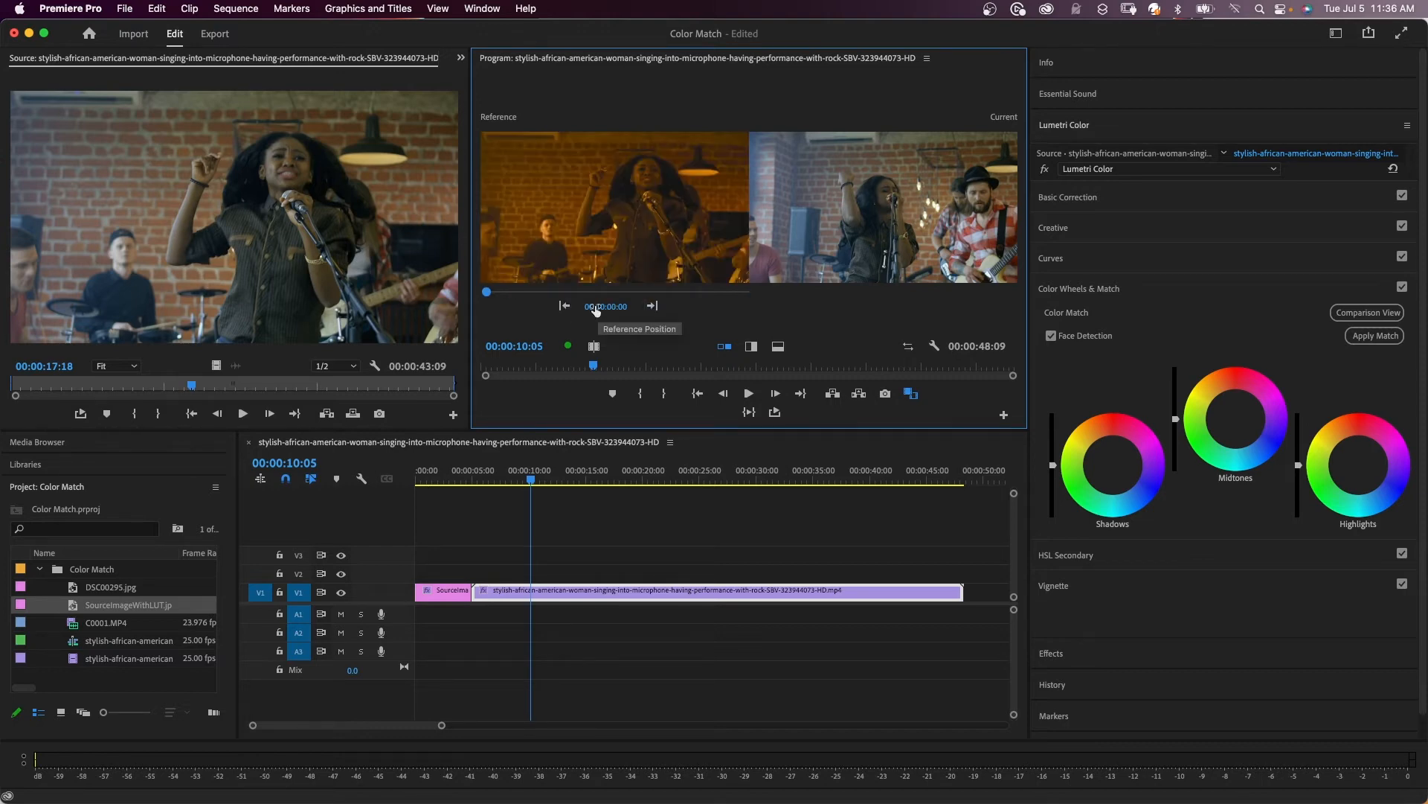
left_click_drag(486, 292, 510, 292)
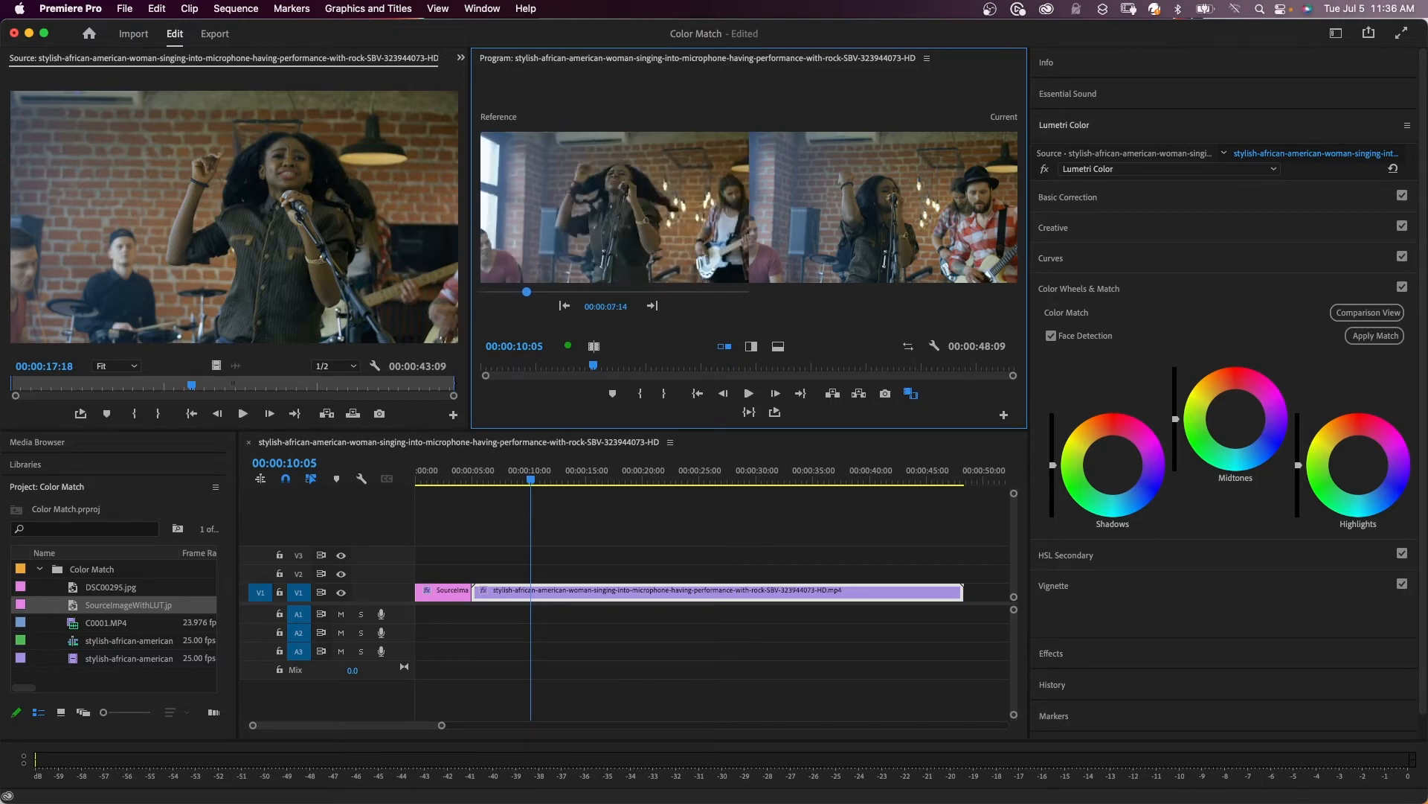
left_click_drag(526, 291, 531, 291)
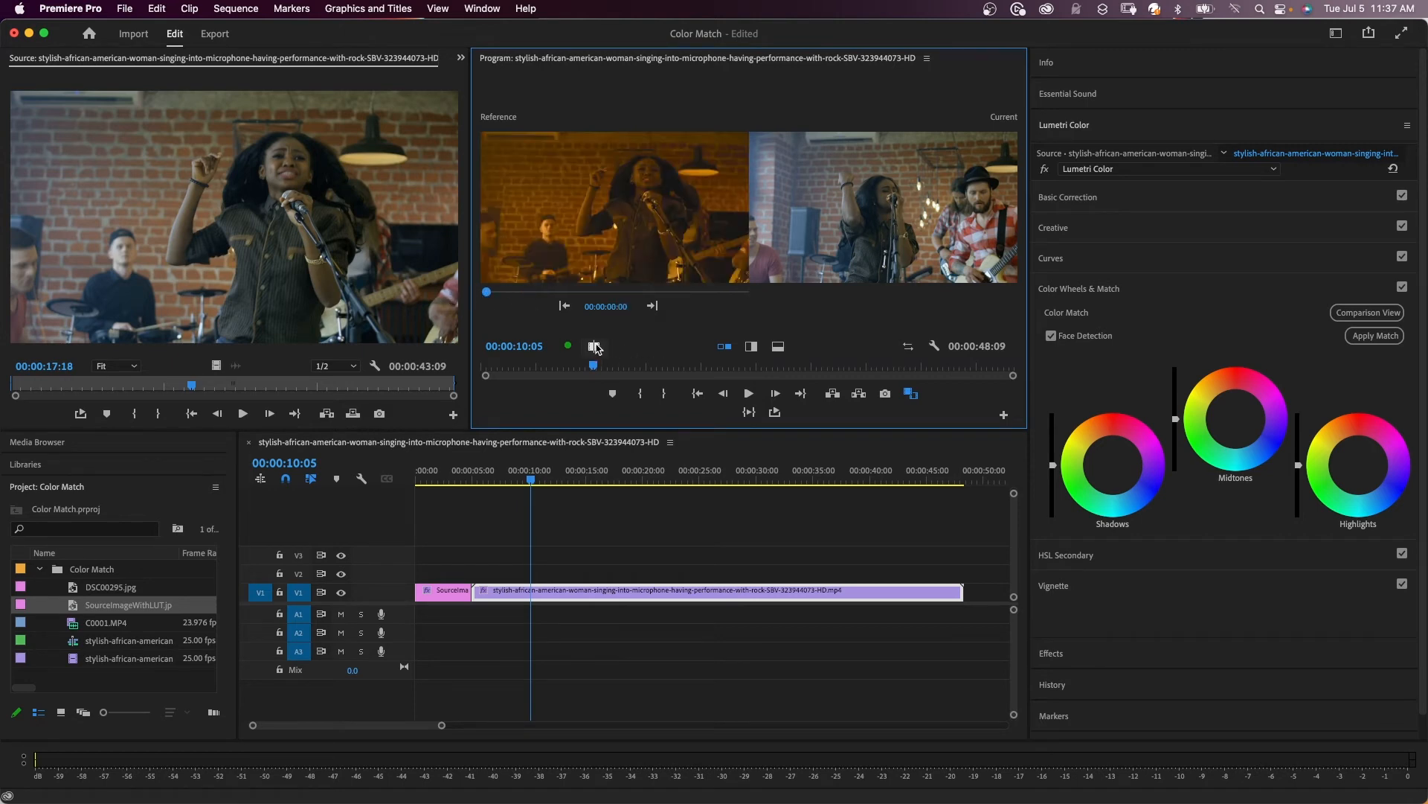
mouse_move(594, 346)
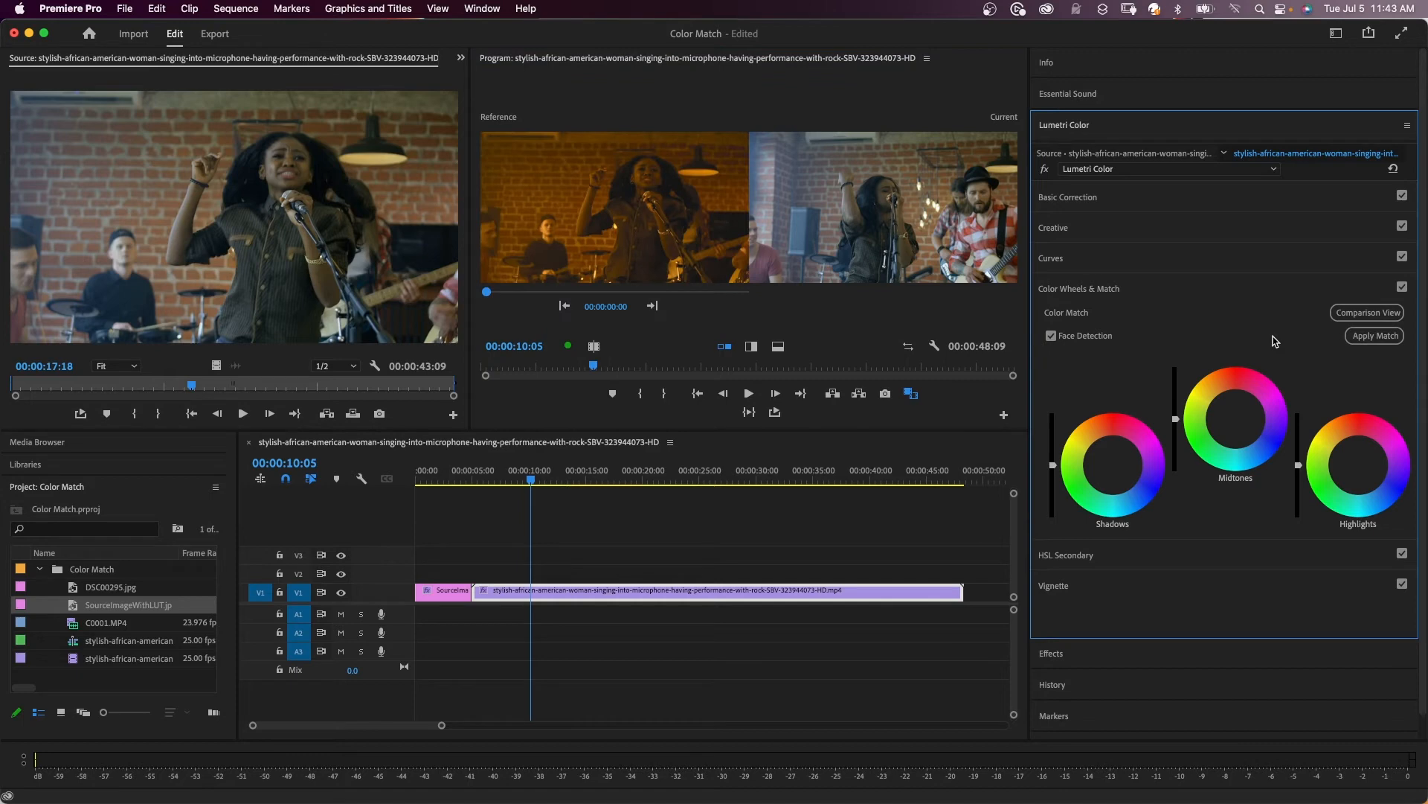
mouse_move(1275, 345)
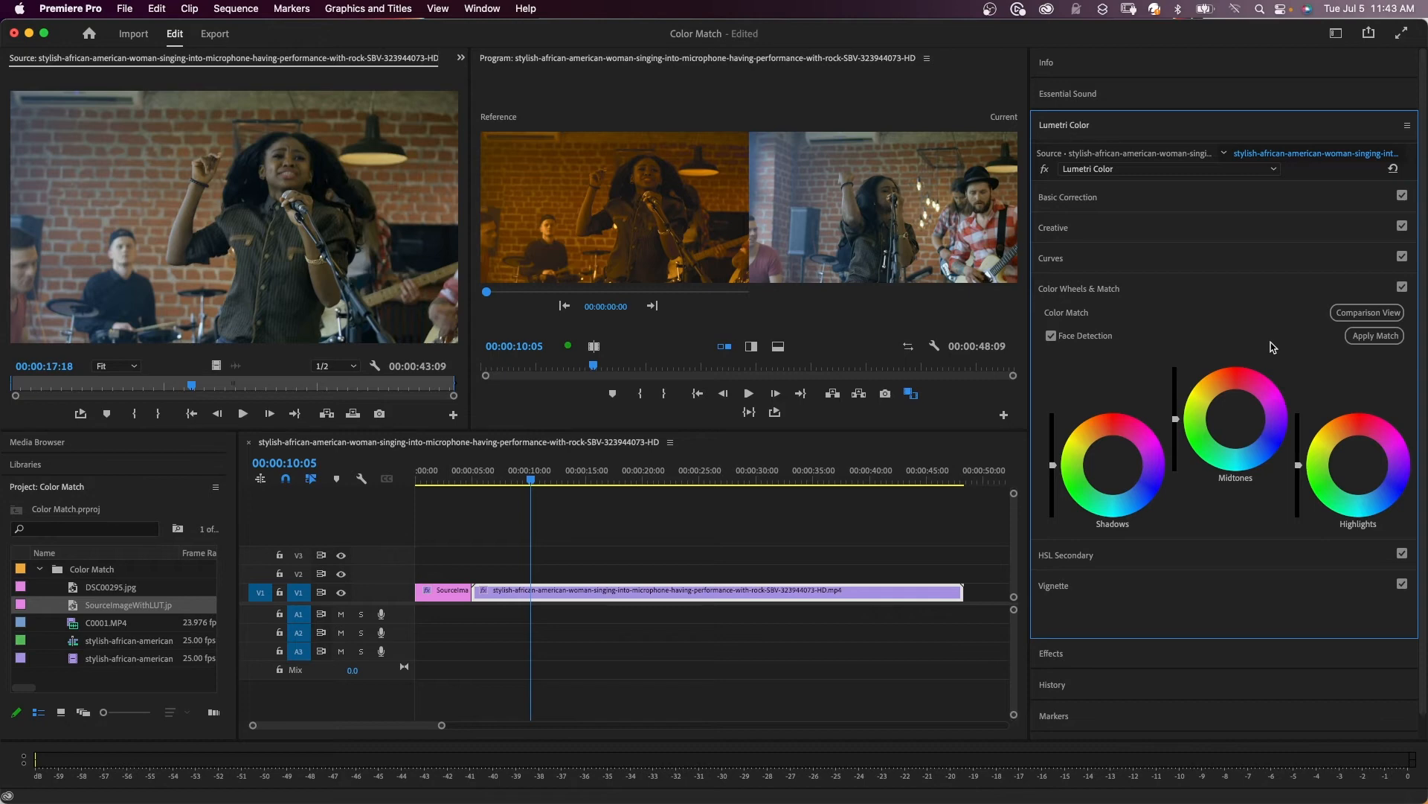
- Apply Match in Color Wheels & Match to warm the clip toward the amber reference
left_click(1374, 336)
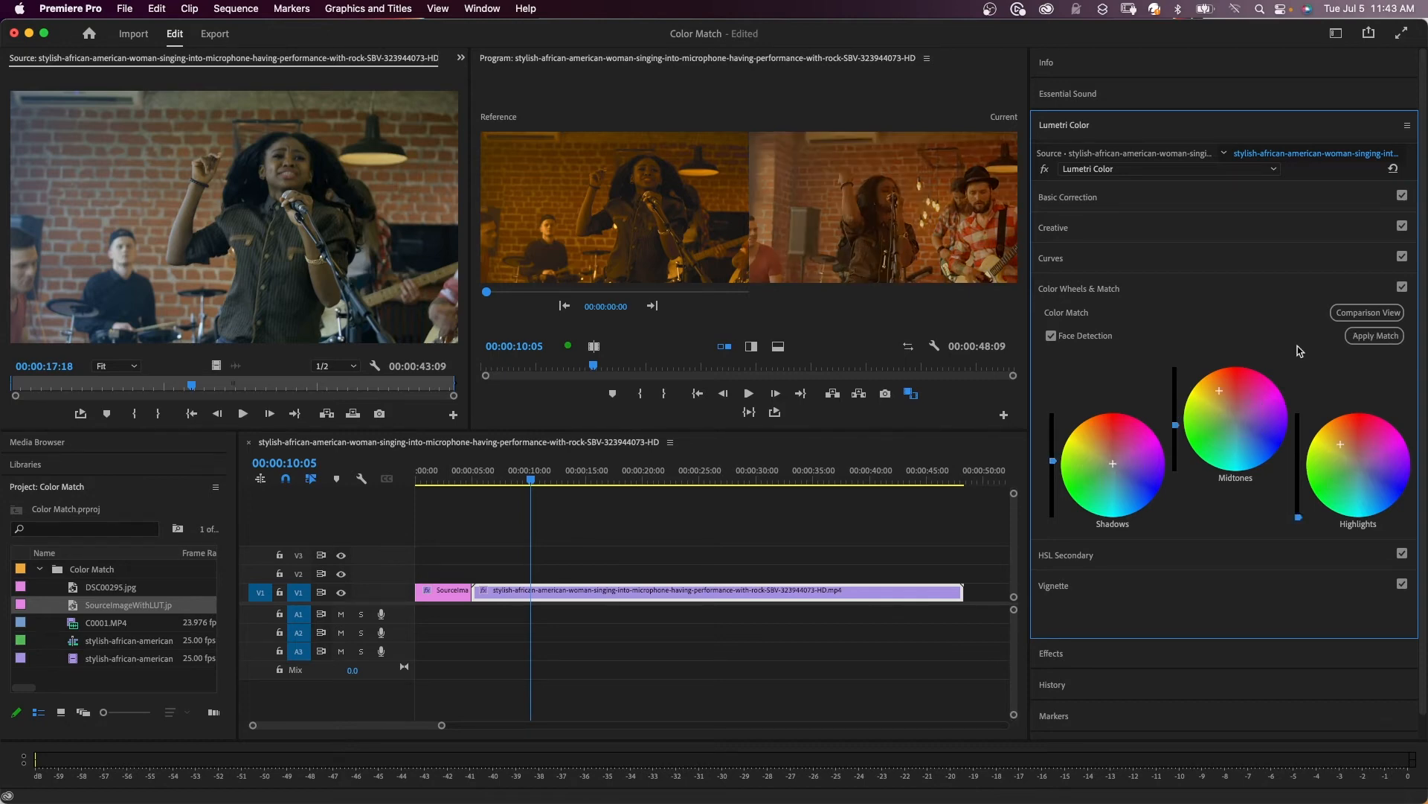
mouse_move(1289, 349)
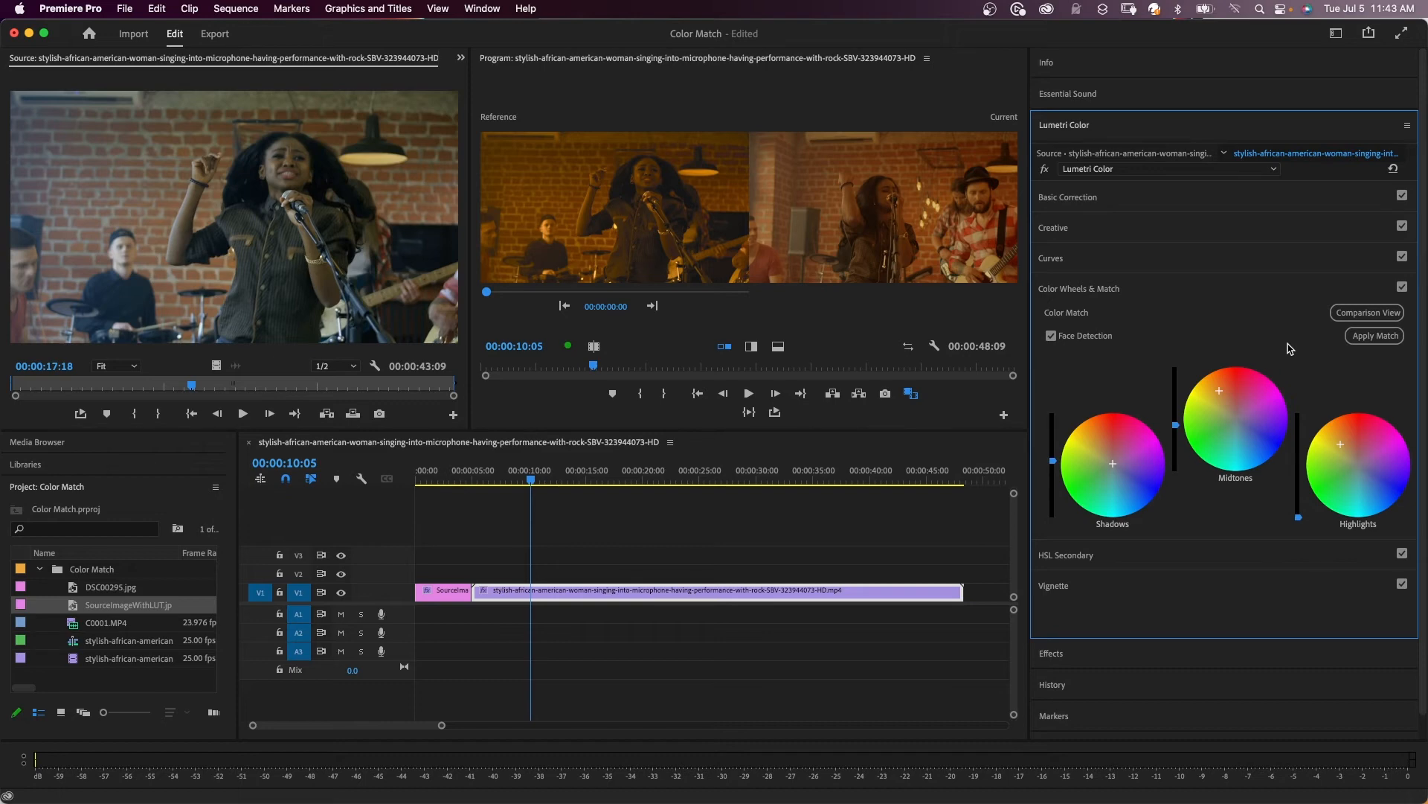
mouse_move(1296, 349)
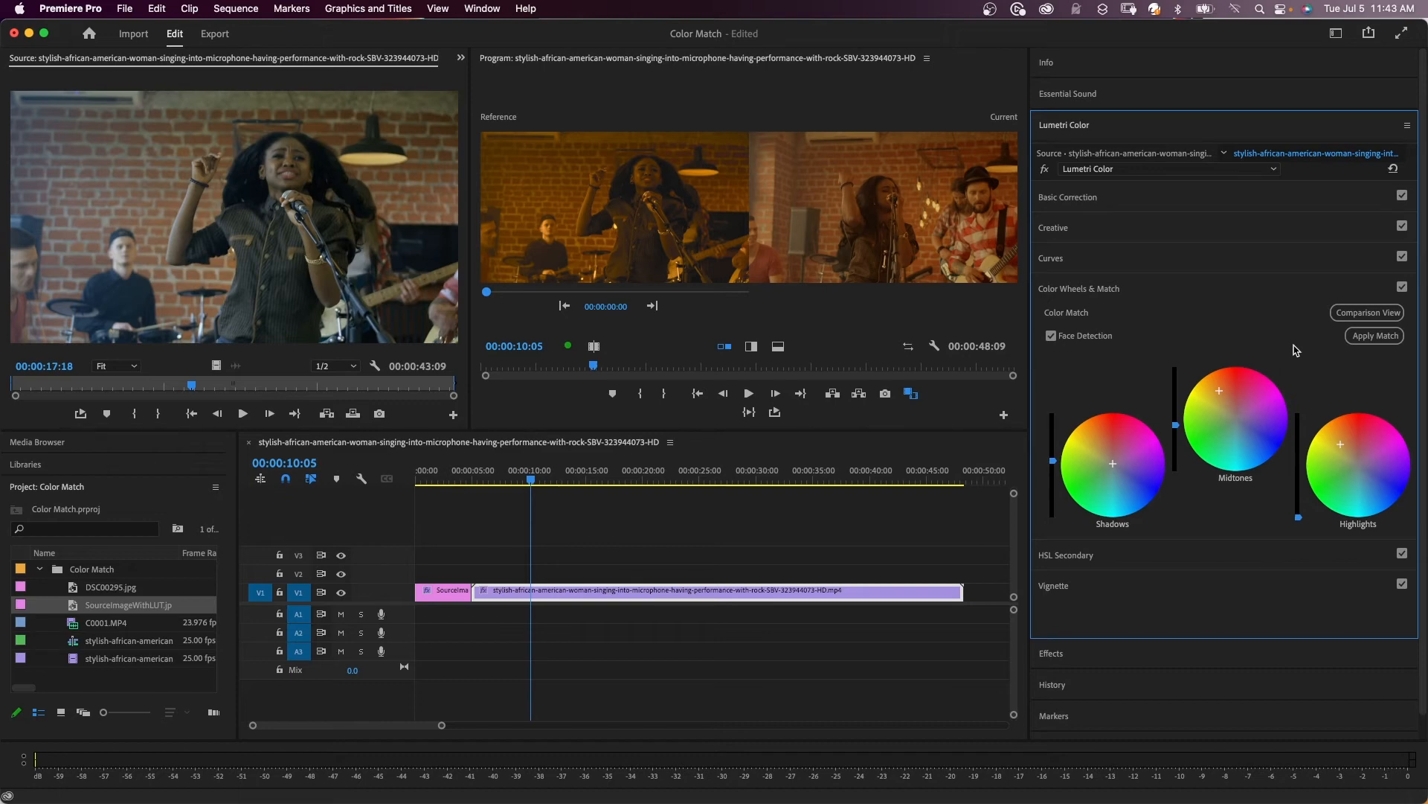
mouse_move(1251, 395)
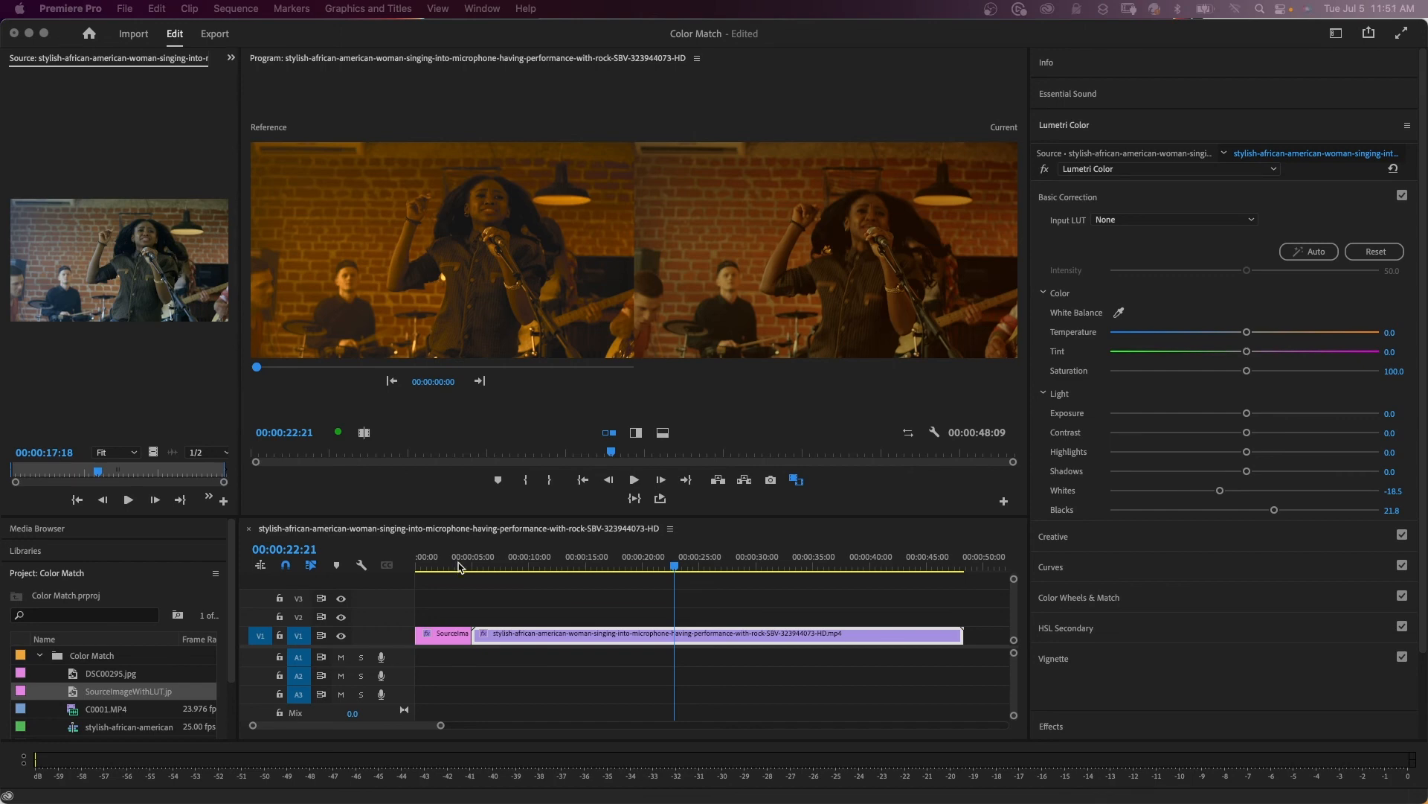
mouse_move(1121, 471)
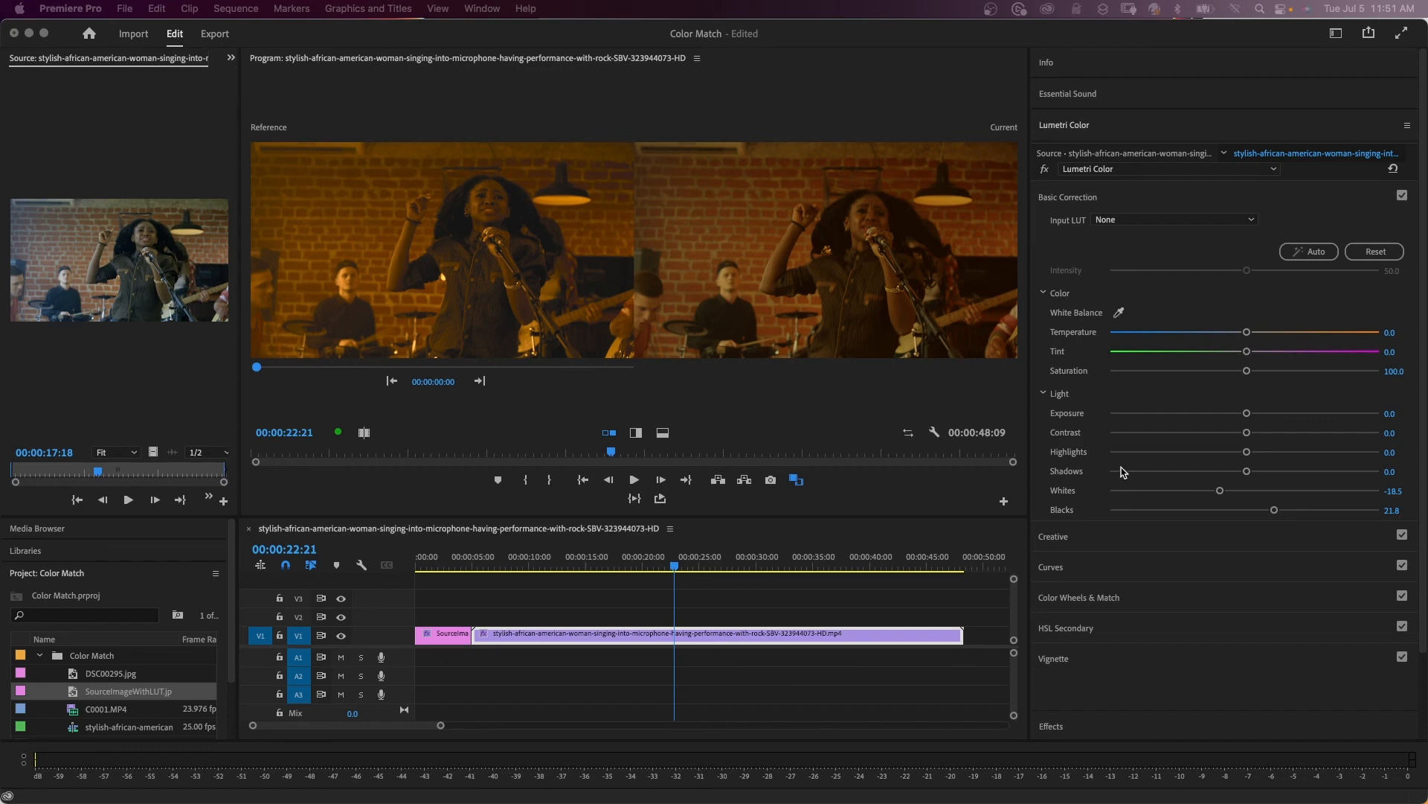